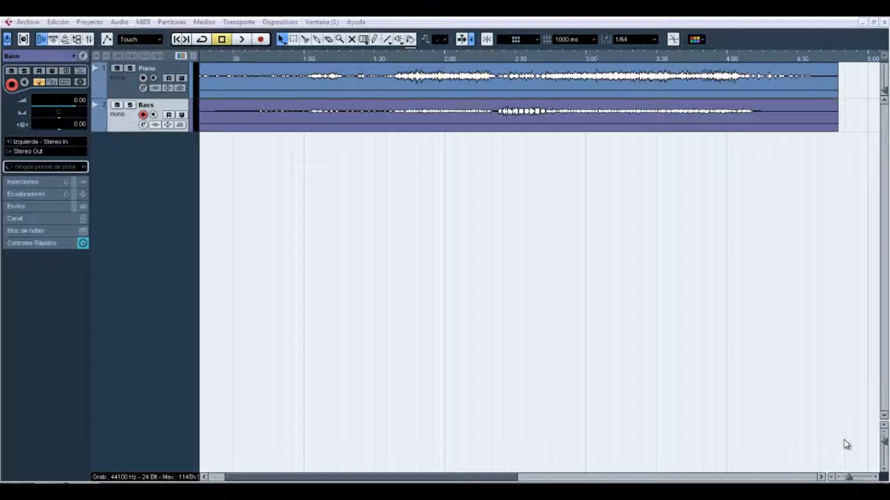
pyautogui.moveTo(775, 380)
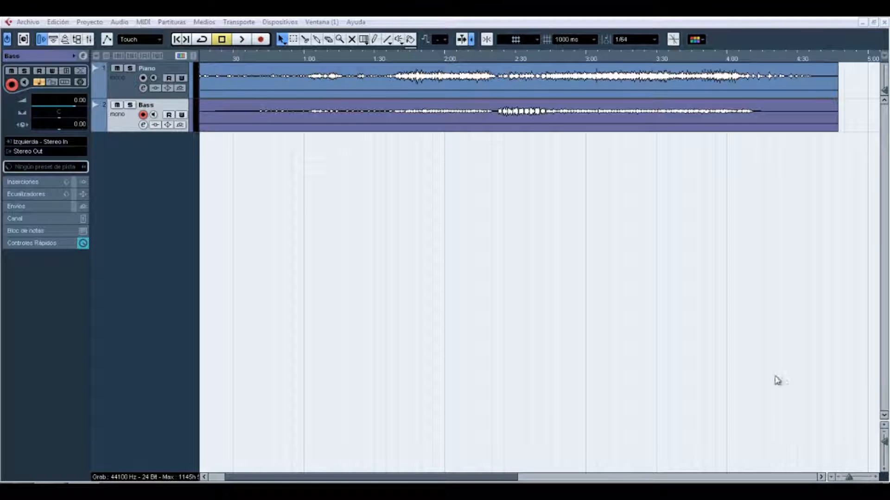
pyautogui.moveTo(625, 216)
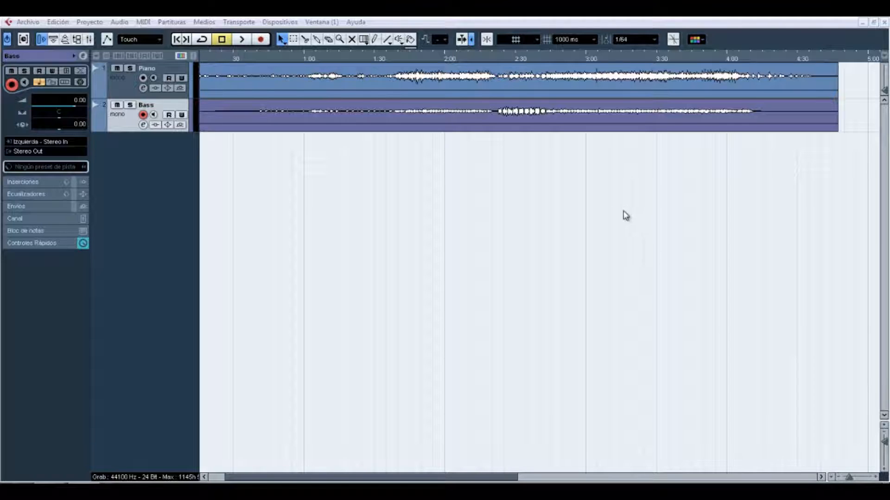
pyautogui.moveTo(572, 203)
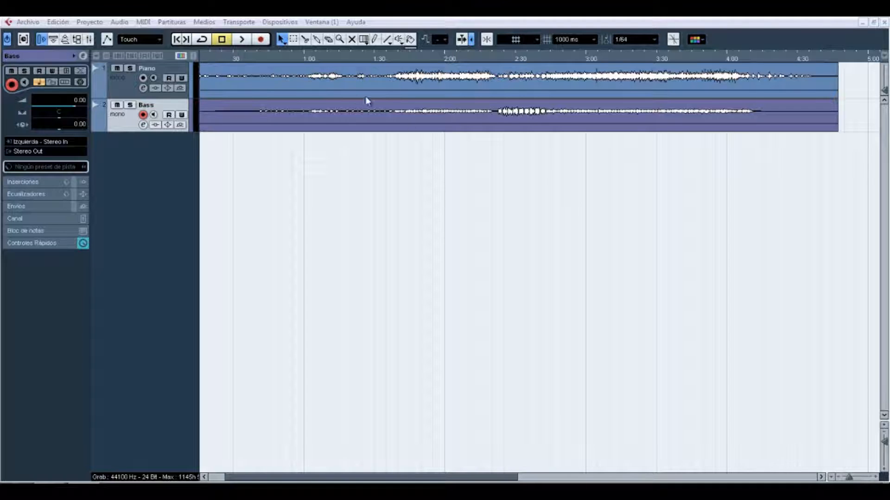
pyautogui.moveTo(333, 125)
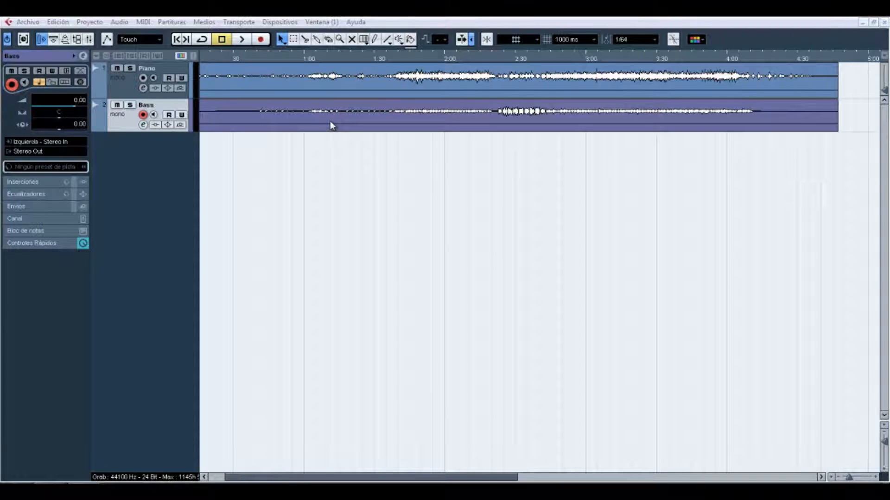
pyautogui.moveTo(324, 181)
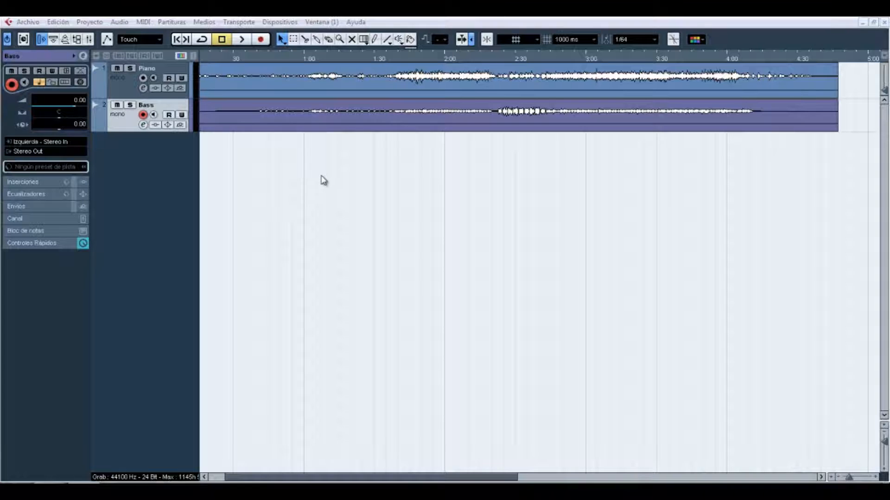
pyautogui.moveTo(304, 182)
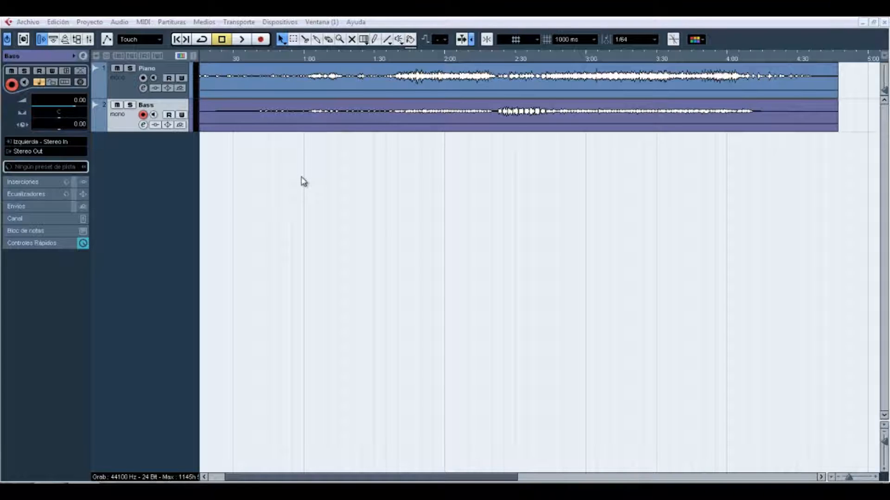
pyautogui.moveTo(280, 186)
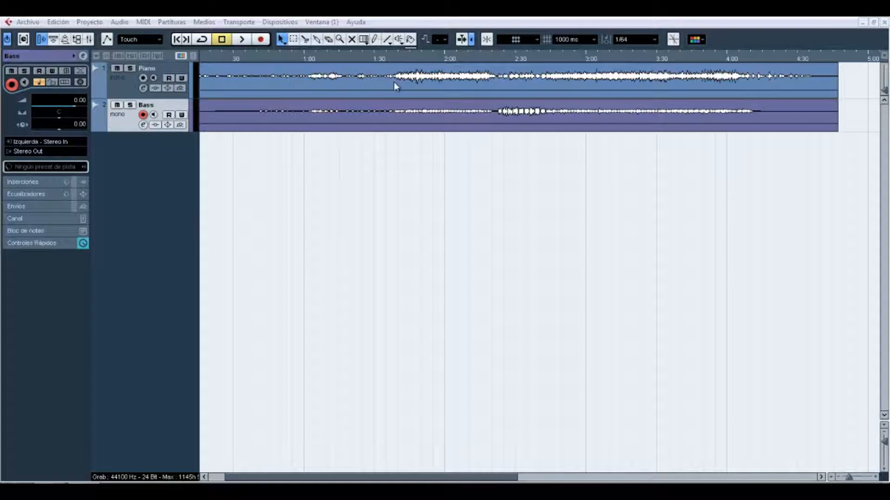
pyautogui.moveTo(448, 106)
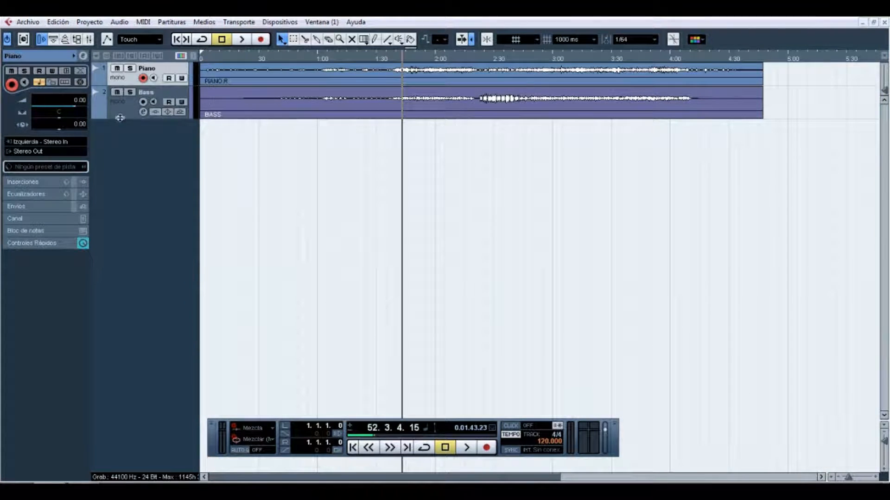
# Enlarge the Bass track, mute Piano and audition the bass alone from about 1:43 to 2:45
pyautogui.click(146, 92)
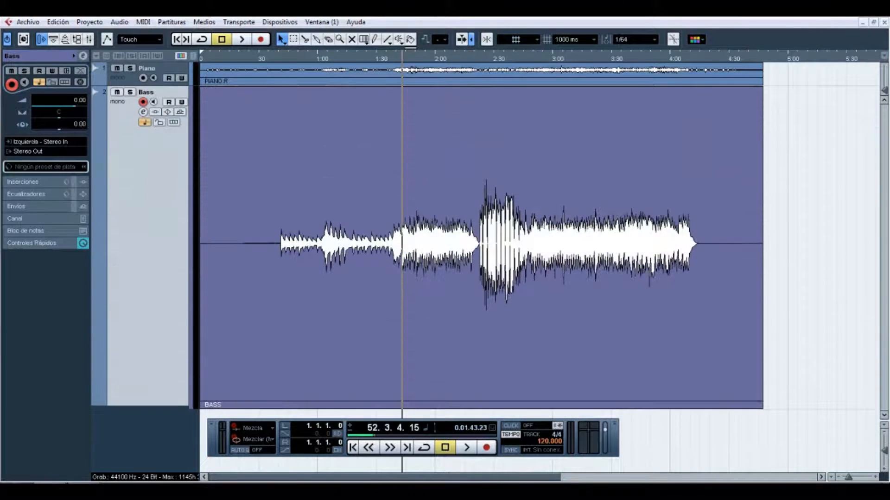
pyautogui.click(479, 60)
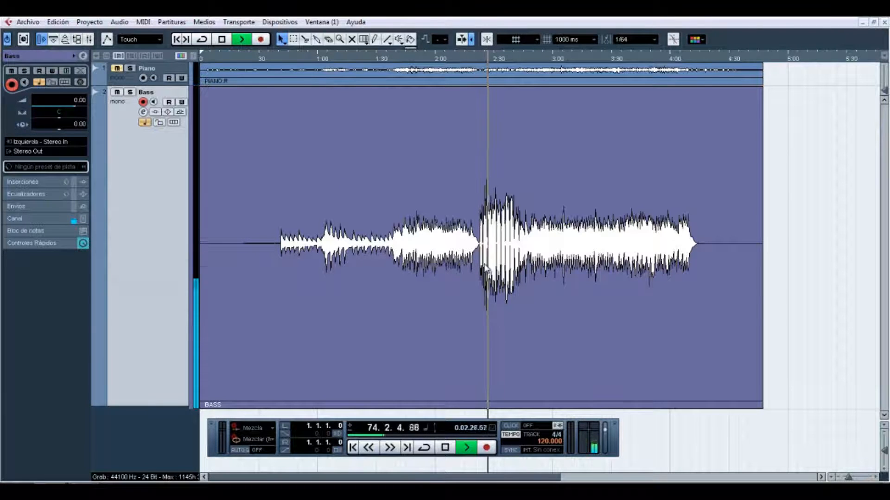
pyautogui.click(464, 448)
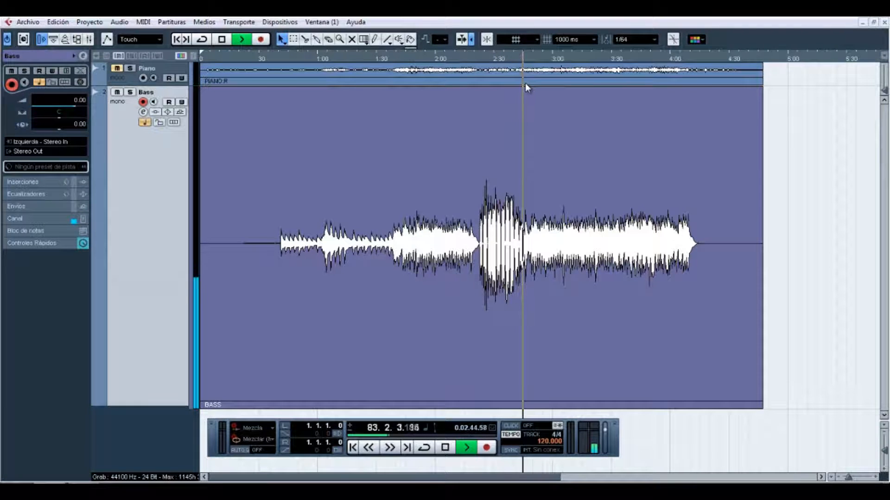
pyautogui.click(445, 447)
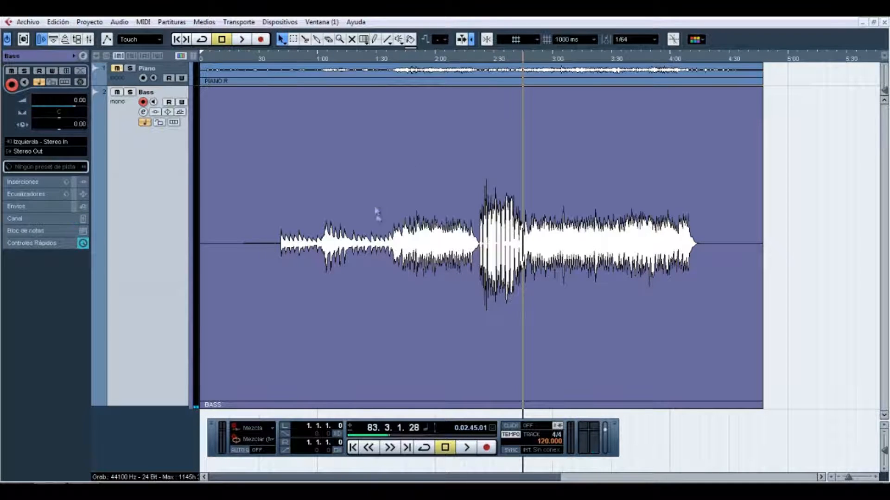
pyautogui.moveTo(379, 220)
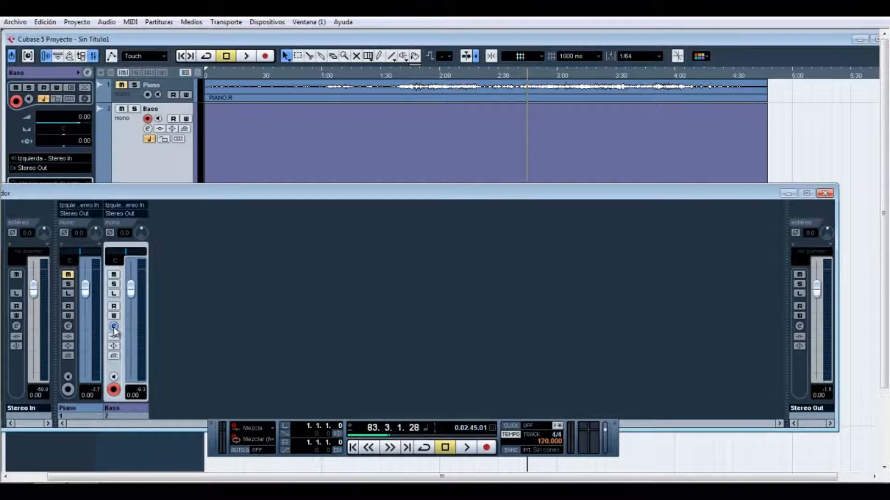
# Bring up the Bass channel's VST Audio Channel Settings showing its flat Equalizers section
pyautogui.click(113, 326)
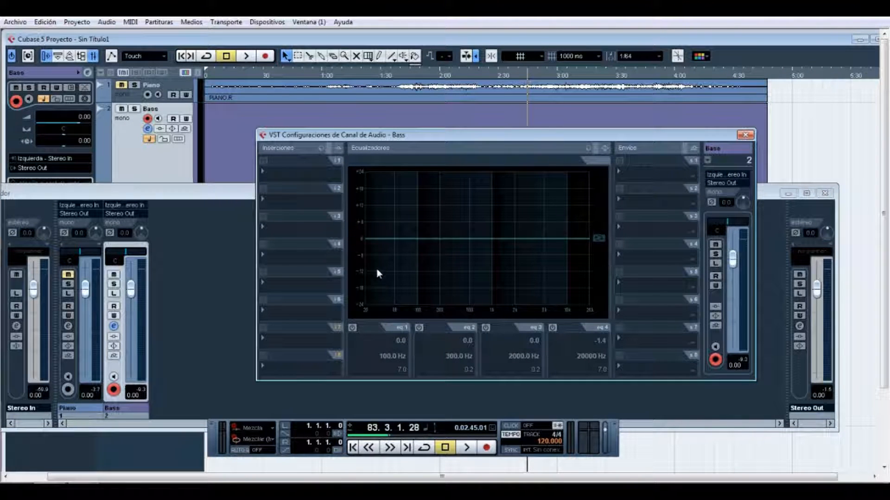
pyautogui.moveTo(570, 311)
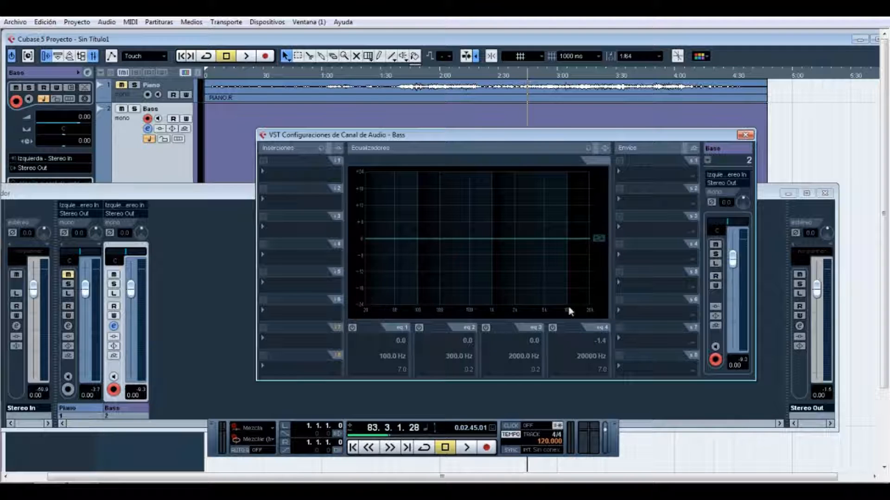
pyautogui.moveTo(426, 314)
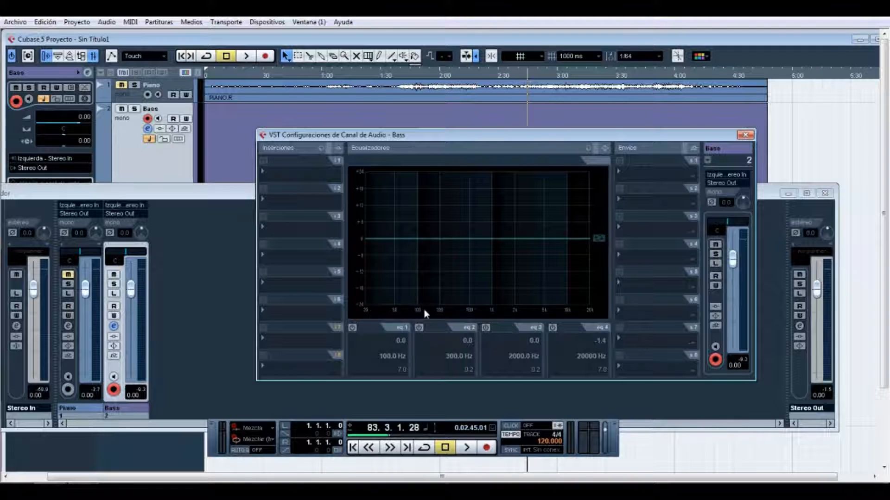
pyautogui.moveTo(586, 308)
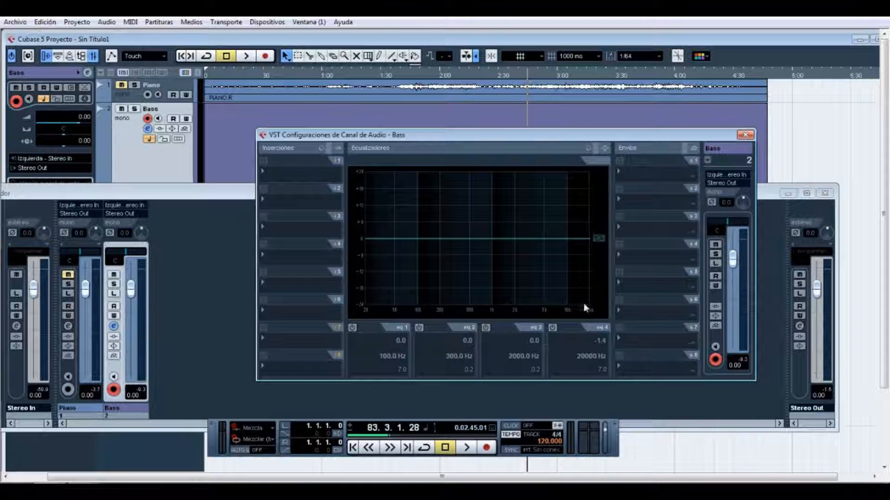
pyautogui.moveTo(364, 307)
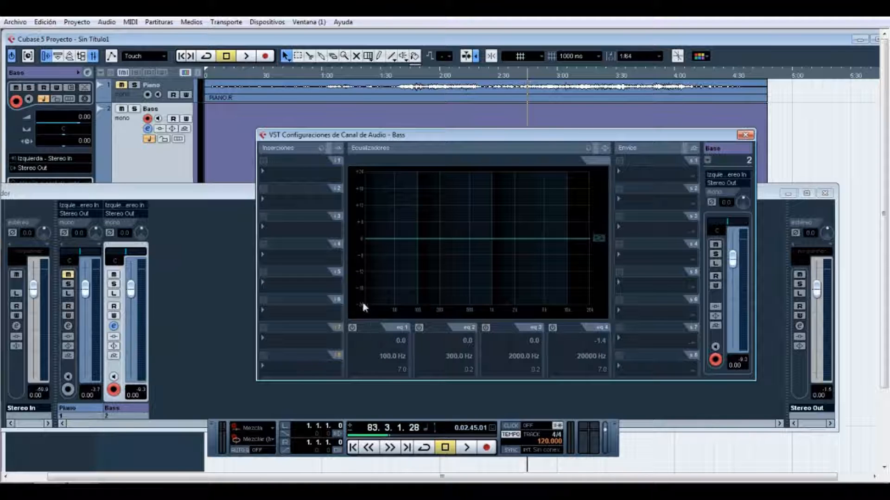
pyautogui.moveTo(361, 334)
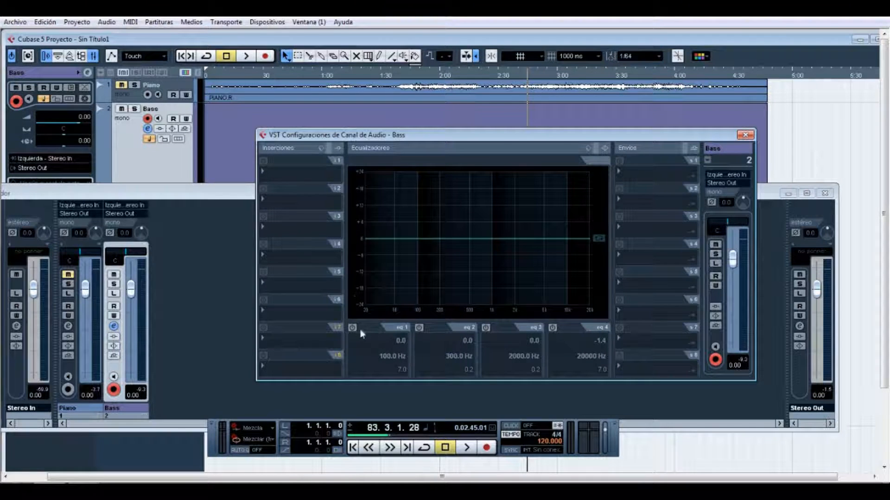
pyautogui.moveTo(364, 305)
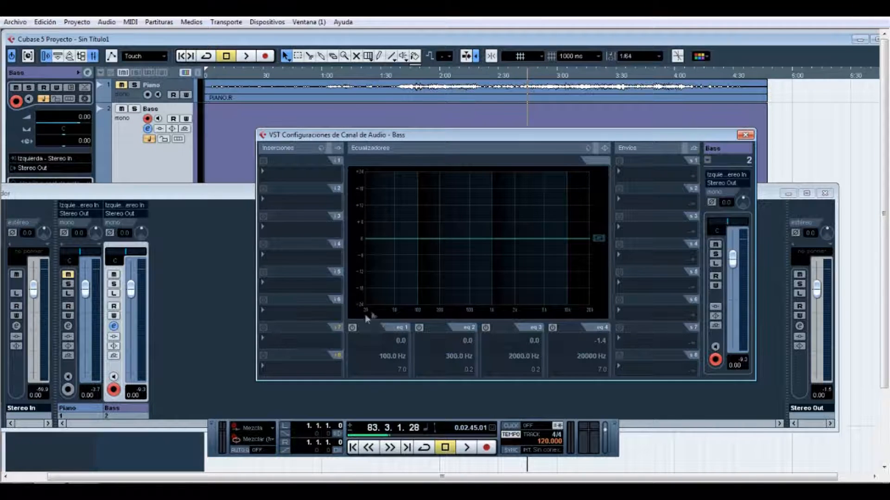
pyautogui.moveTo(384, 277)
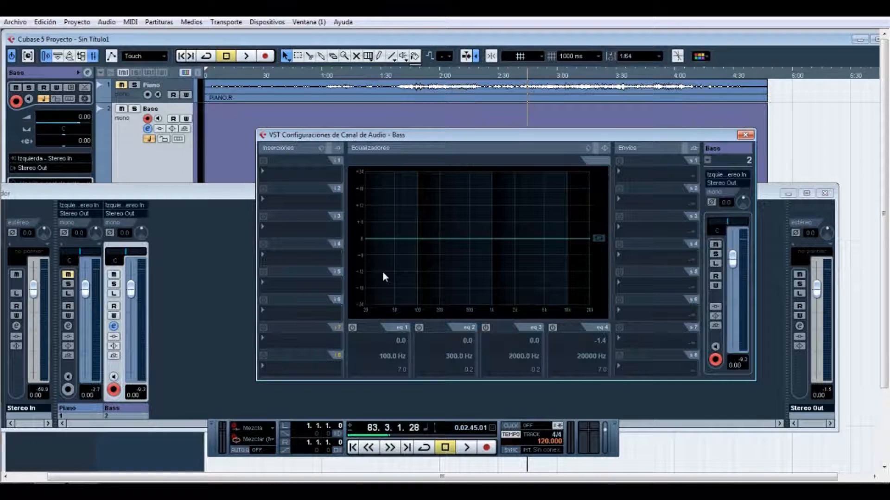
pyautogui.moveTo(404, 290)
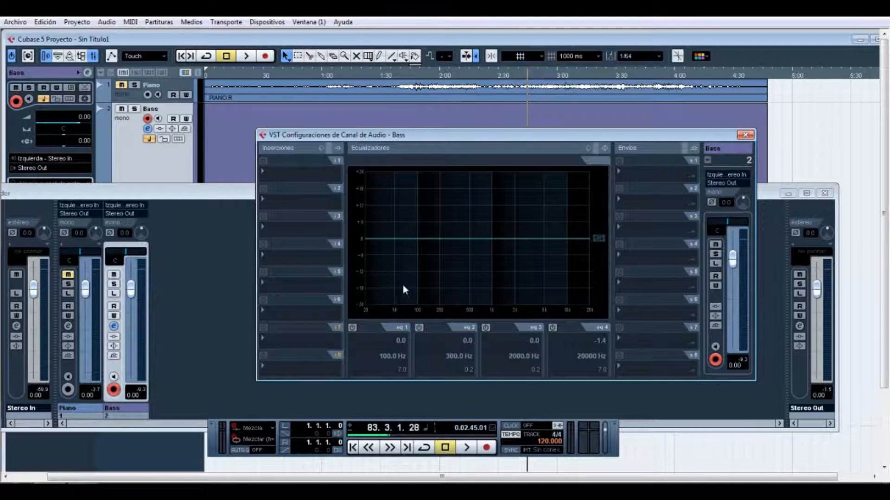
pyautogui.moveTo(553, 334)
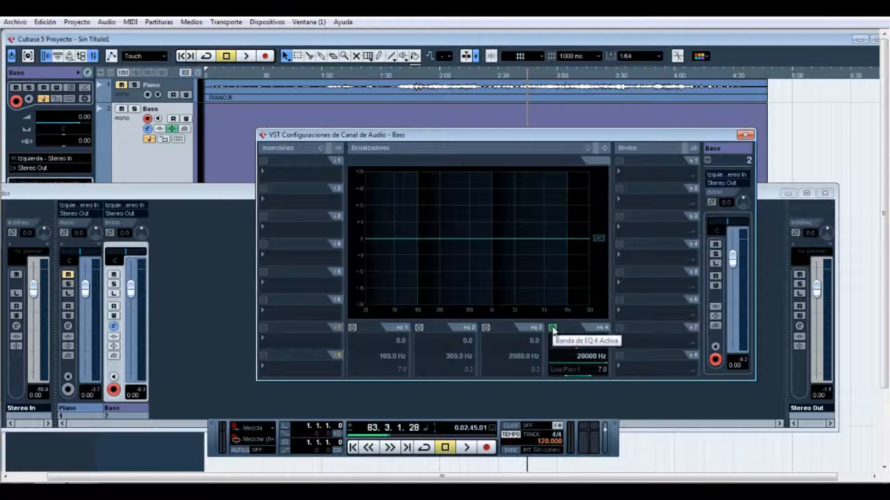
# Switch on EQ band 4 as a low-pass and set its cutoff to 20 Hz
pyautogui.click(552, 328)
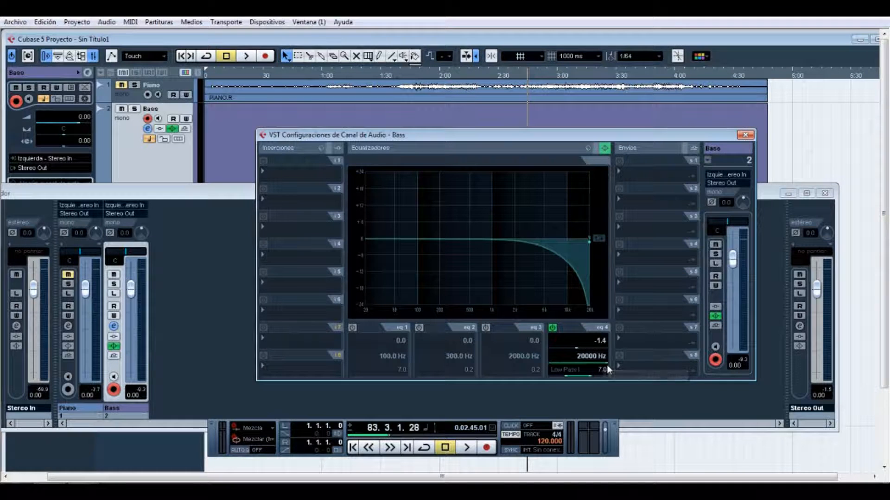
pyautogui.doubleClick(591, 356)
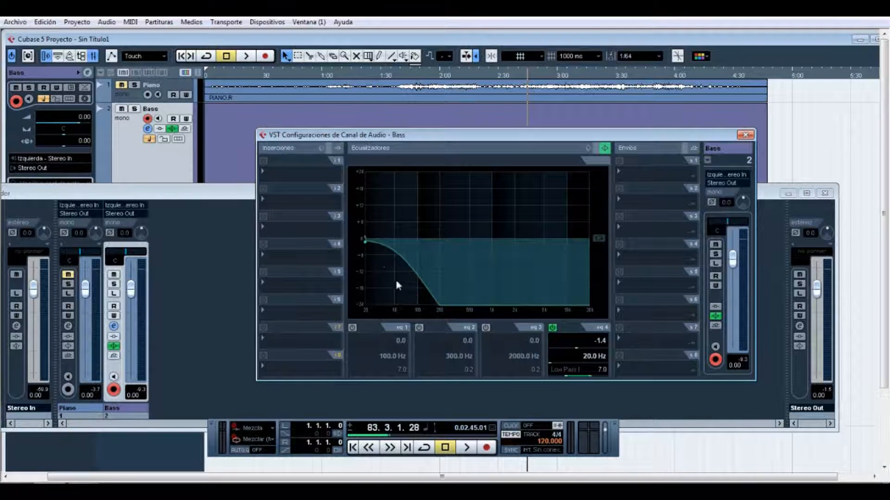
pyautogui.moveTo(564, 300)
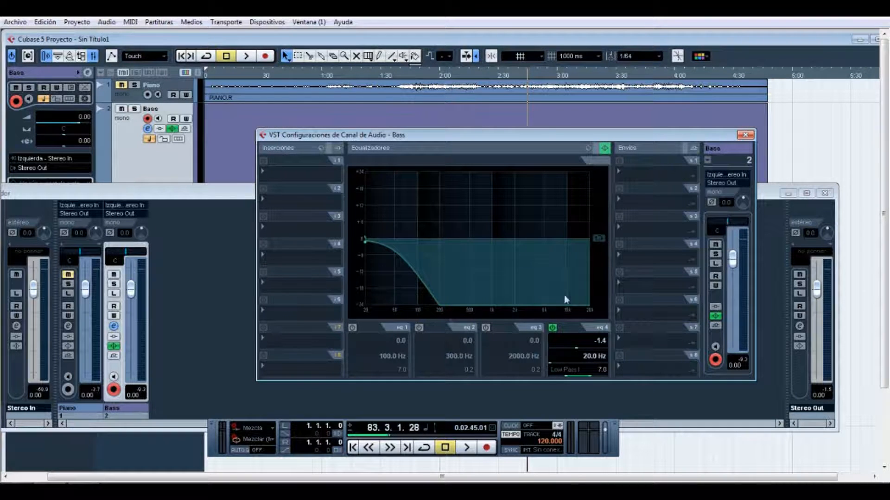
pyautogui.moveTo(491, 251)
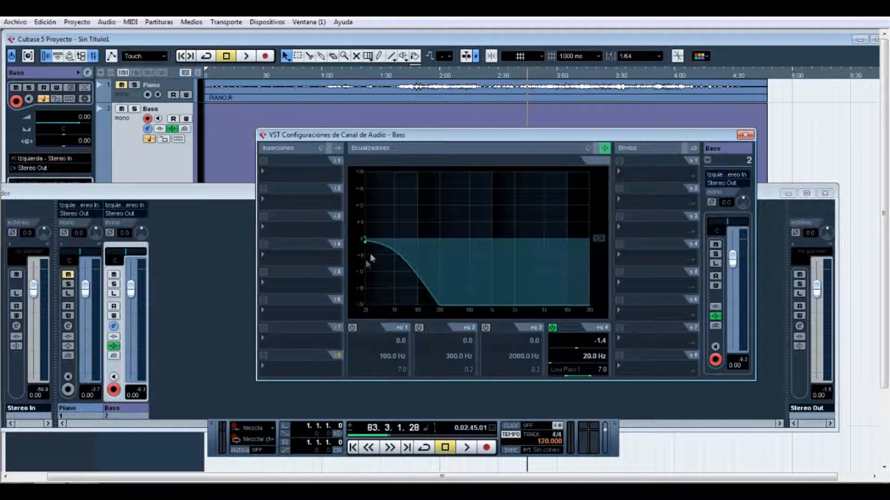
pyautogui.moveTo(382, 284)
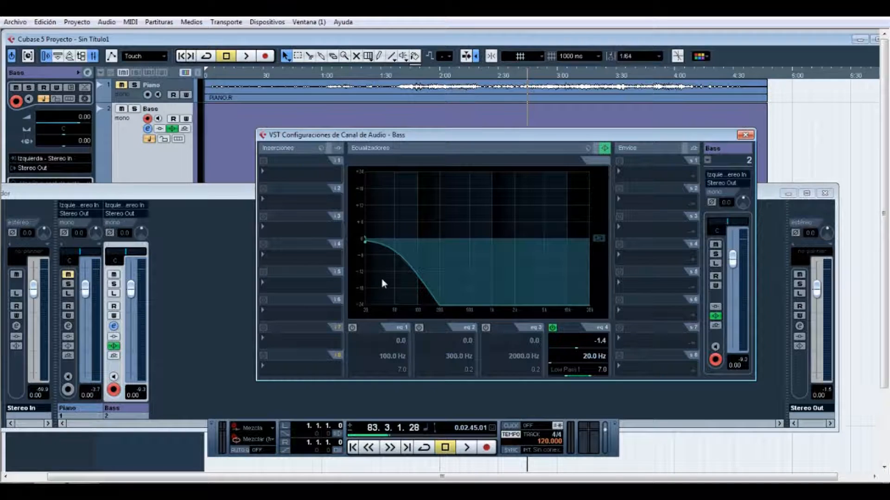
# Audition the bass through the 20 Hz low-pass with the fader at +6.02 dB, stopping near 3:18
pyautogui.click(466, 448)
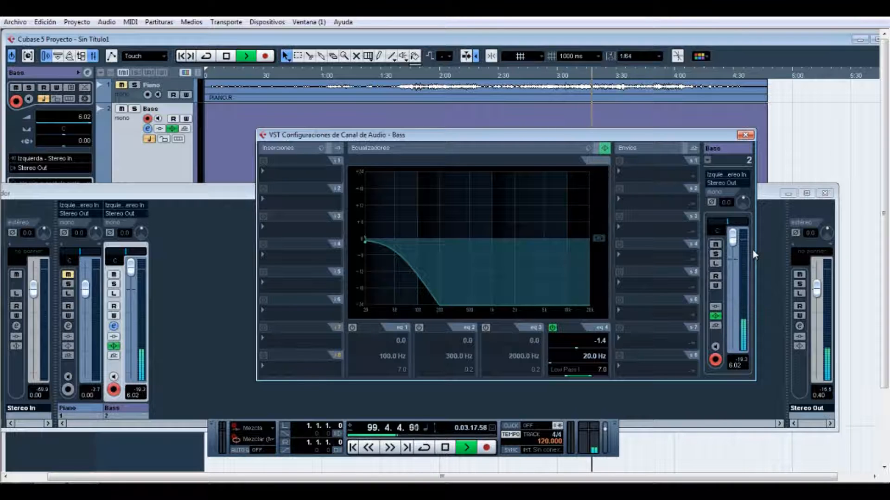
pyautogui.click(445, 448)
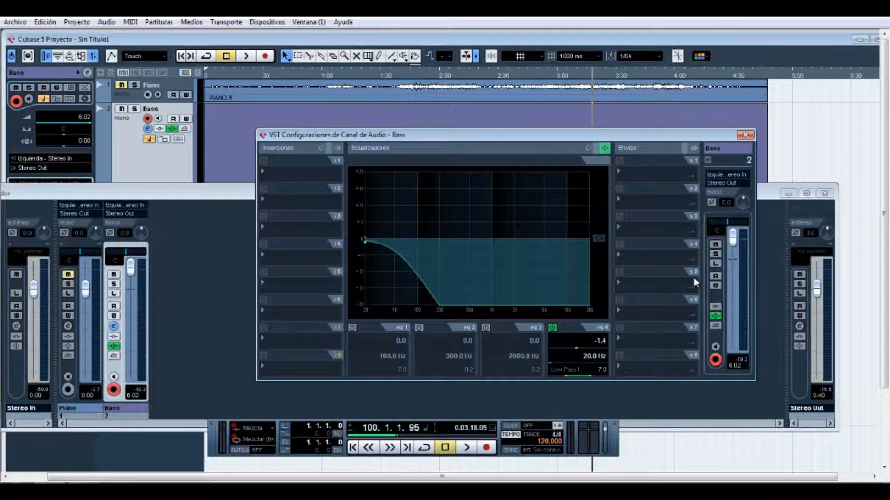
# Raise the EQ4 low-pass cutoff to 40 Hz and listen from about 3:33
pyautogui.click(244, 55)
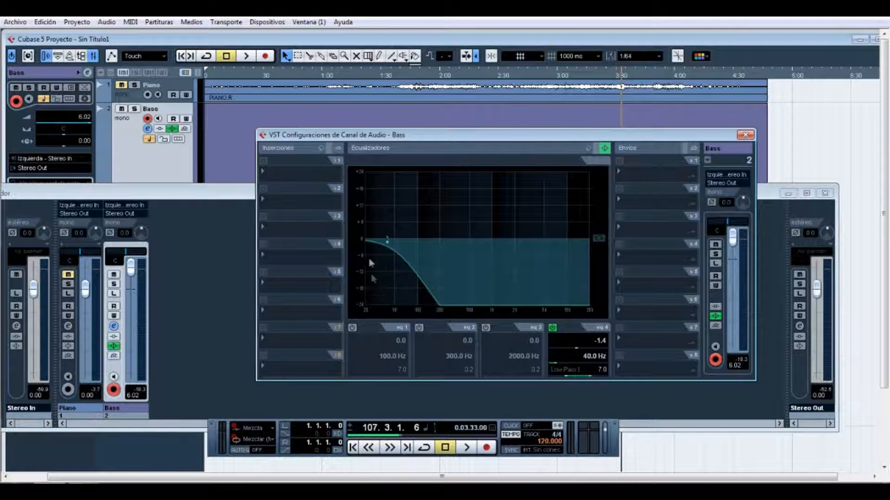
pyautogui.moveTo(371, 323)
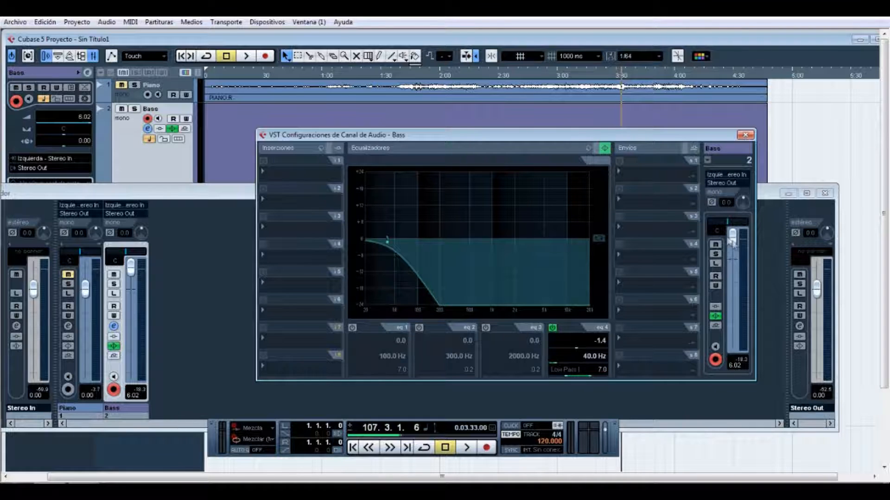
pyautogui.moveTo(616, 277)
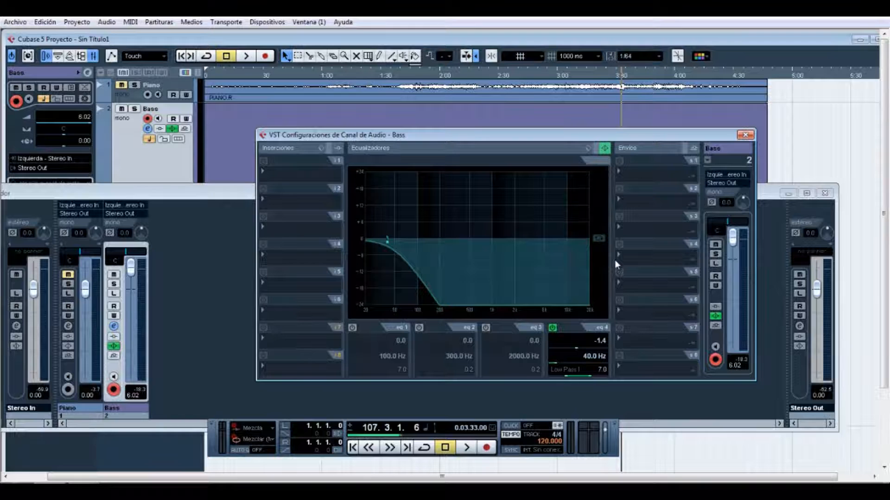
pyautogui.moveTo(604, 300)
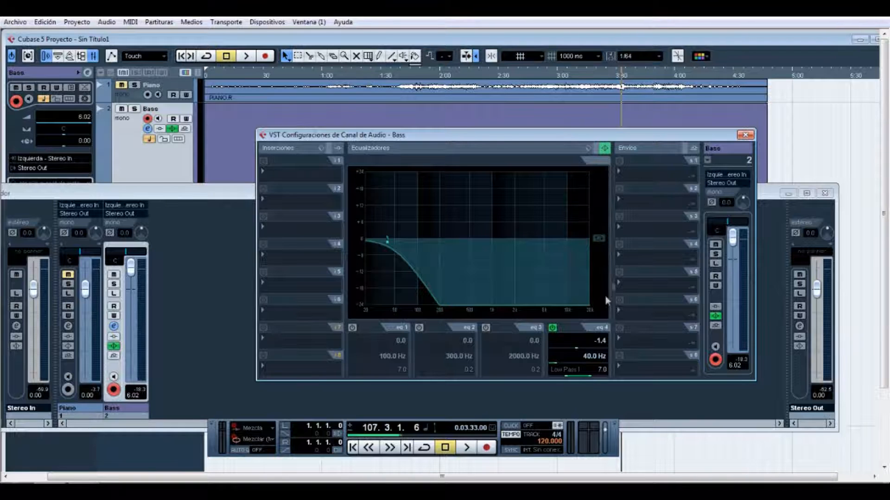
pyautogui.moveTo(611, 324)
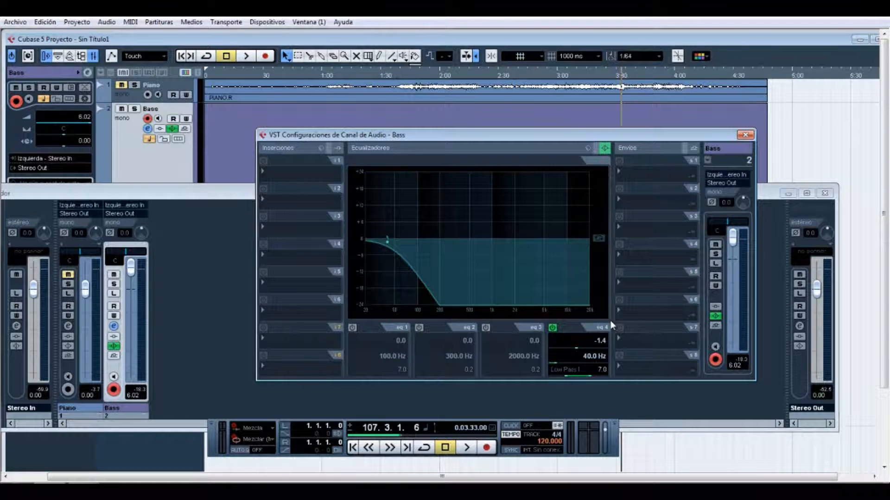
# Raise the EQ4 low-pass cutoff to 300 Hz with the Bass fader back at 0.00 dB
pyautogui.click(245, 56)
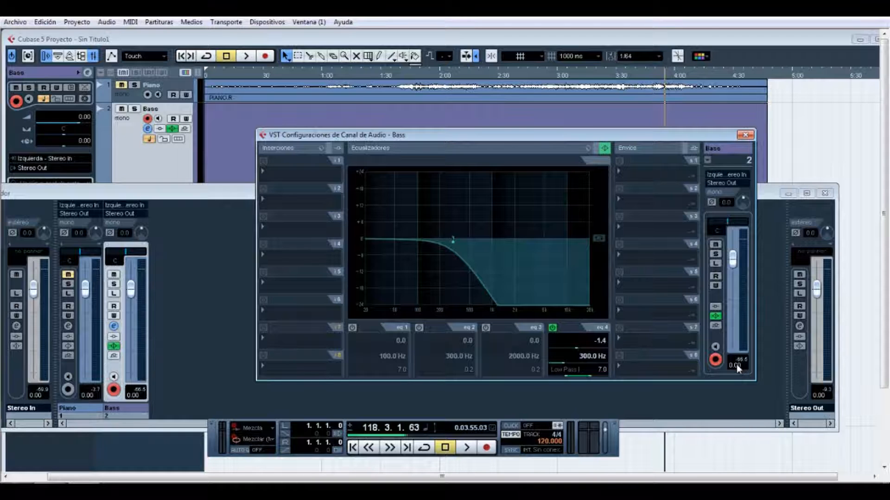
pyautogui.moveTo(625, 340)
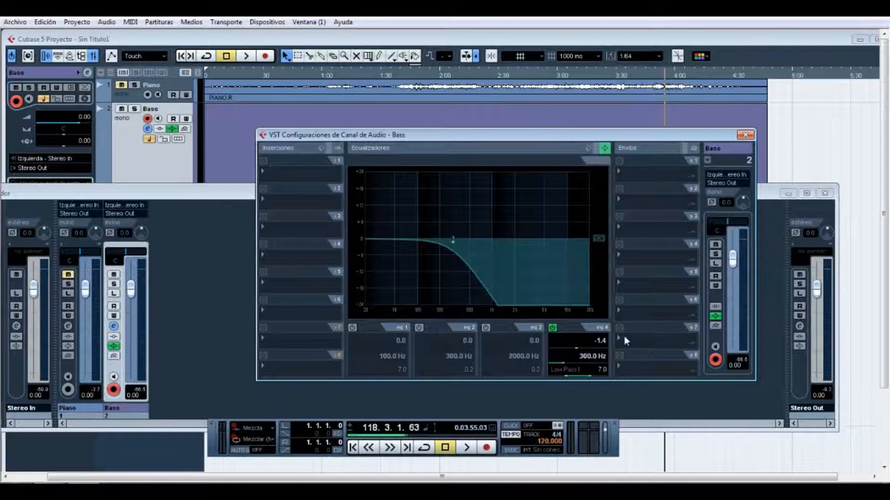
# Audition the bass with the low-pass opened to 1000 Hz, stopping near 4:12
pyautogui.click(245, 55)
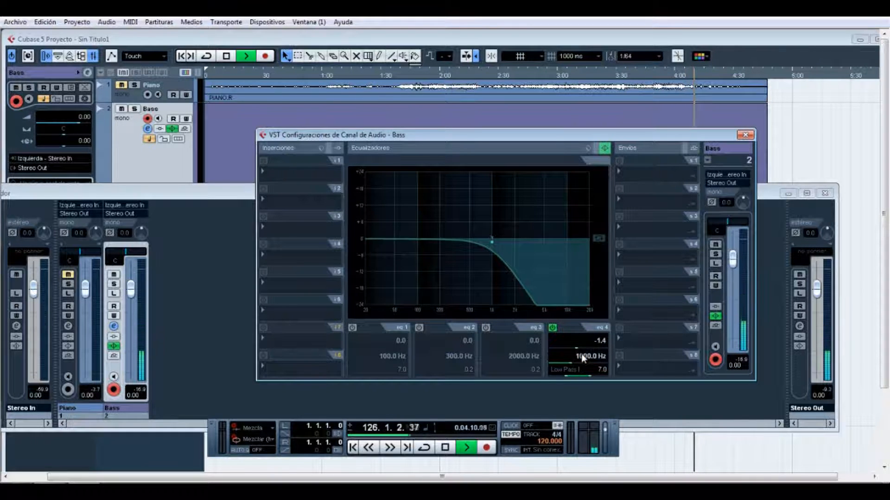
pyautogui.click(445, 447)
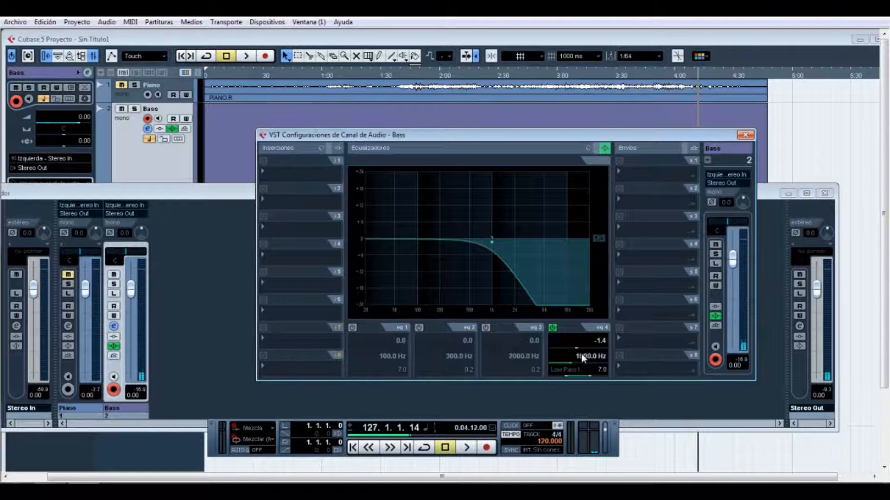
pyautogui.moveTo(519, 317)
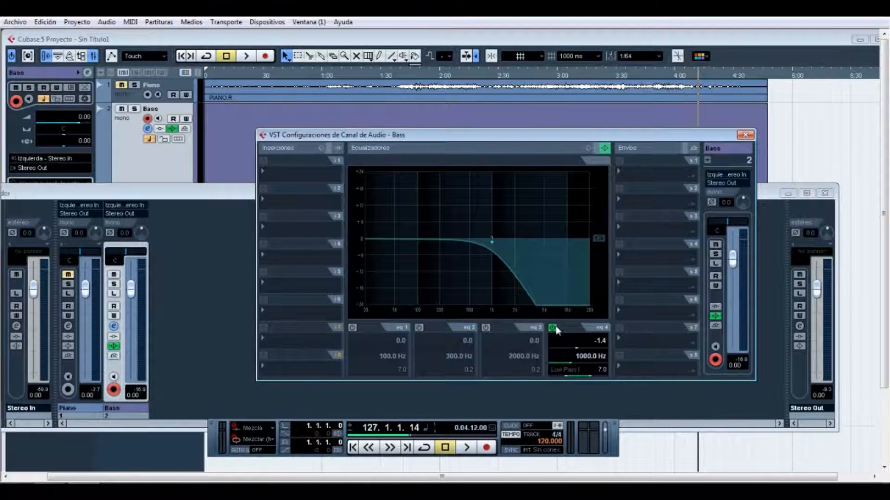
# Disable EQ4, enable EQ1 as a 1000 Hz high-pass and audition it at +6.02 dB
pyautogui.click(352, 328)
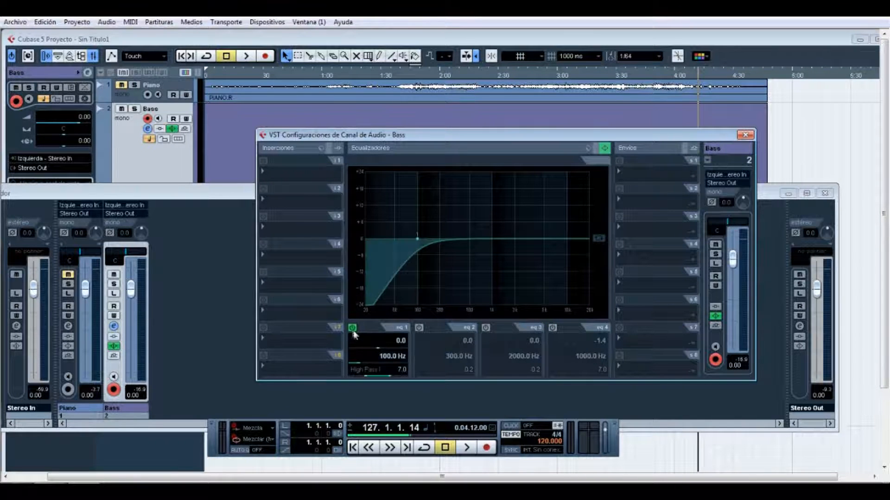
pyautogui.doubleClick(391, 356)
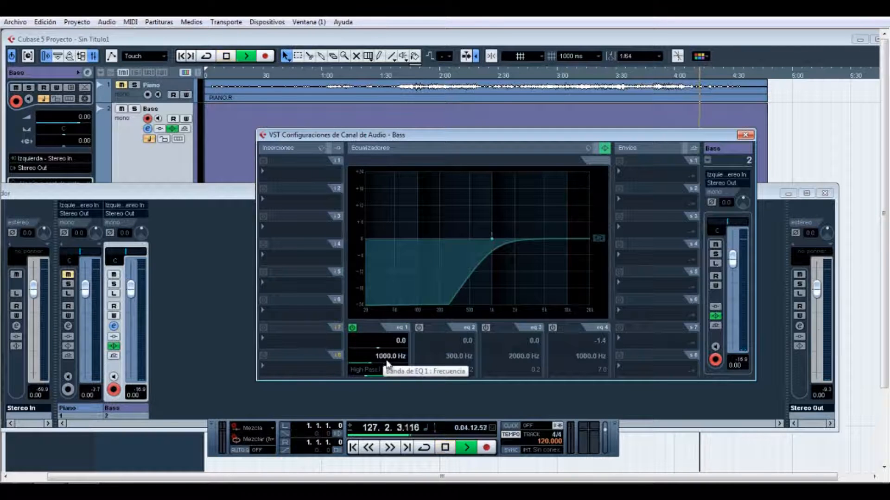
pyautogui.click(368, 447)
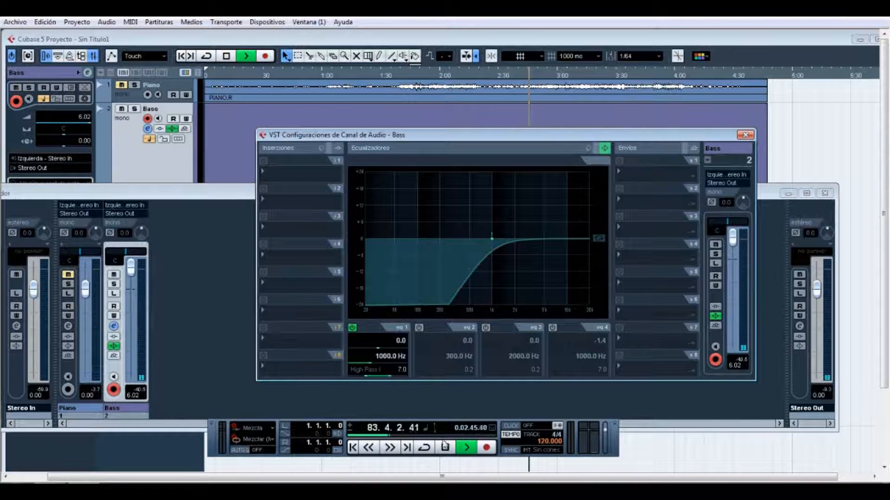
pyautogui.click(368, 448)
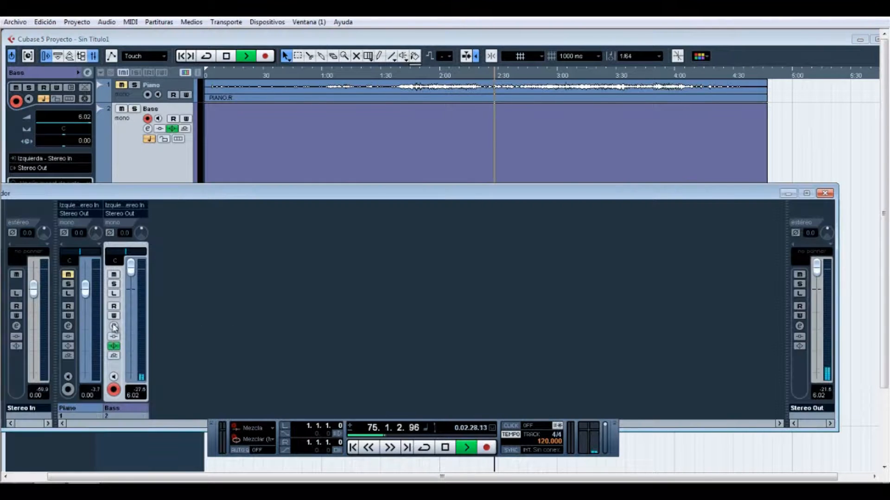
pyautogui.click(113, 325)
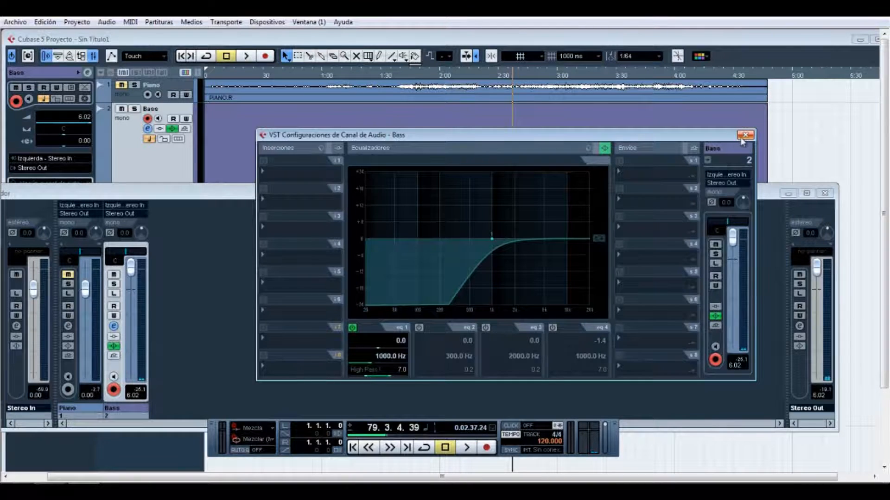
# Switch to the Piano channel settings and enable its EQ1 high-pass at 1000 Hz
pyautogui.click(745, 135)
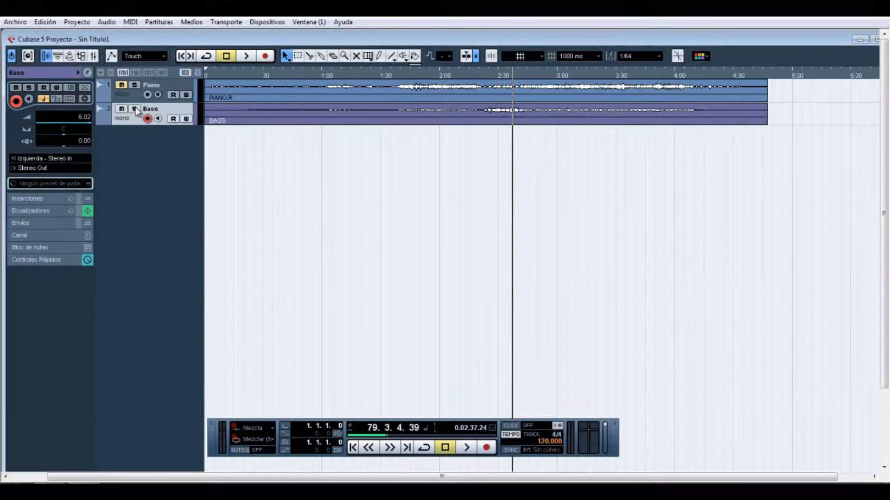
pyautogui.click(153, 85)
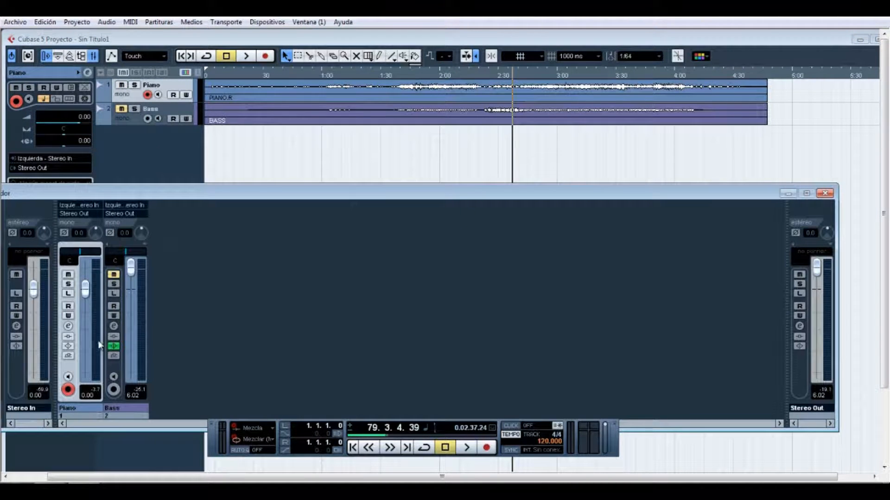
pyautogui.click(68, 325)
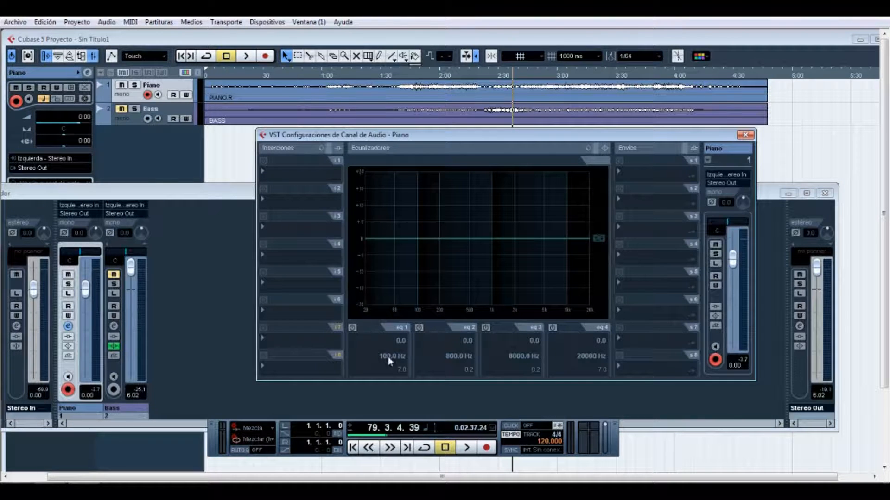
pyautogui.click(352, 328)
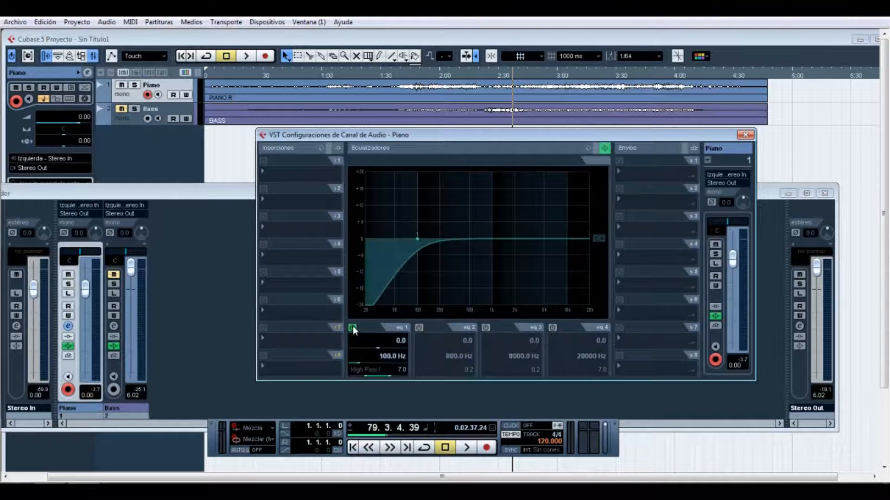
pyautogui.doubleClick(391, 356)
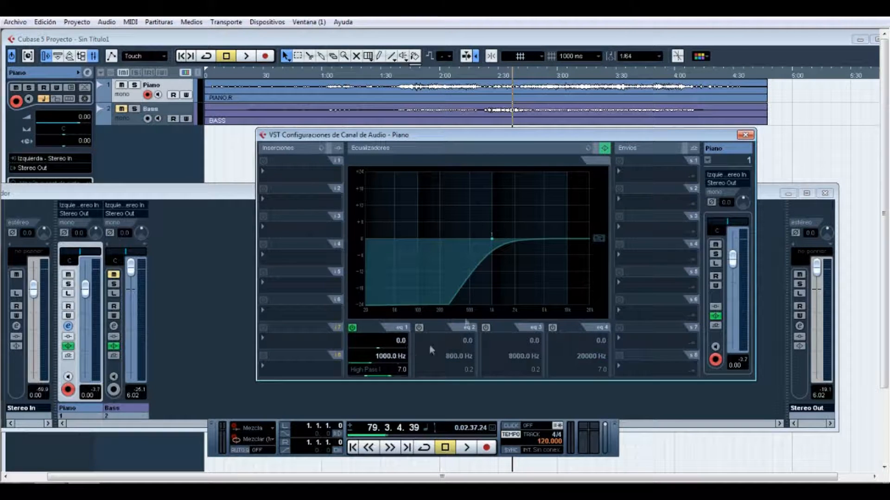
pyautogui.moveTo(617, 270)
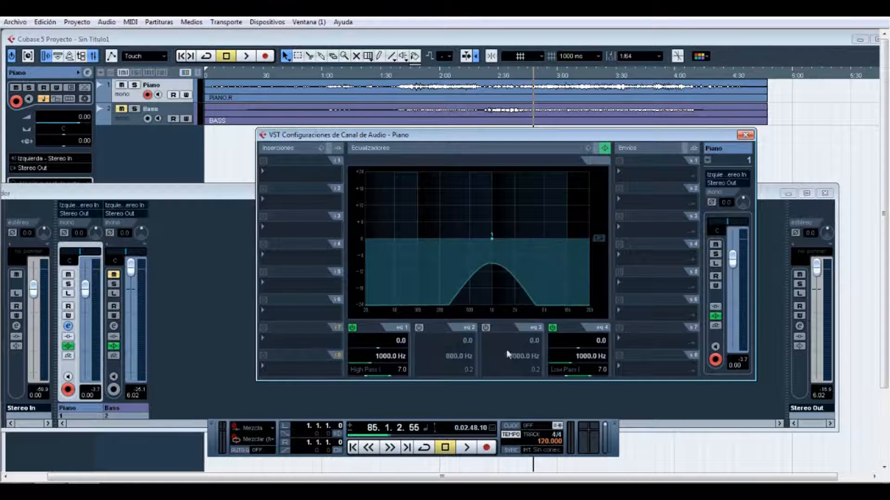
# Enable EQ3 parametric at 1000 Hz with +20 dB gain and play the piano's boosted band
pyautogui.click(486, 328)
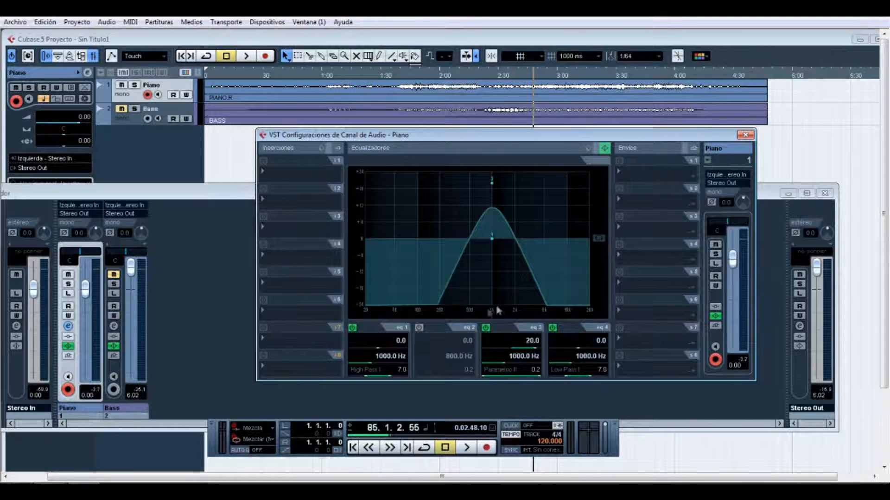
pyautogui.click(245, 57)
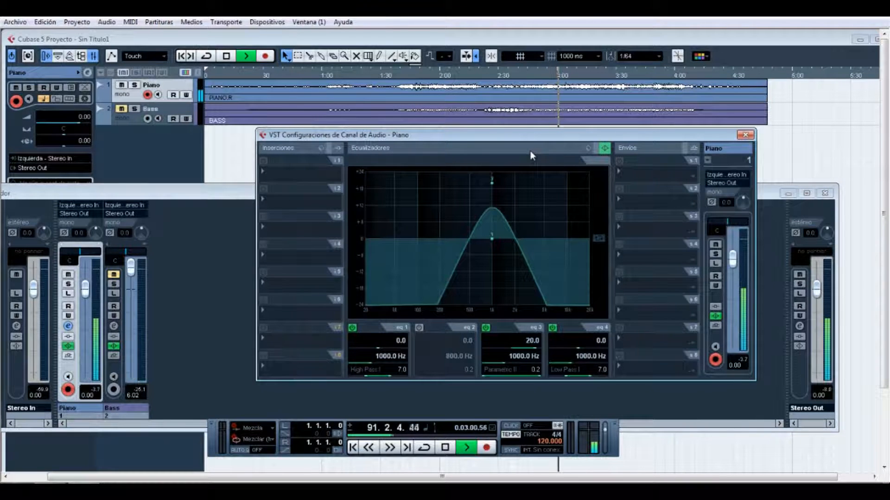
# Switch off the mid boost and high-pass bands, leaving only the piano's low-pass active
pyautogui.click(485, 328)
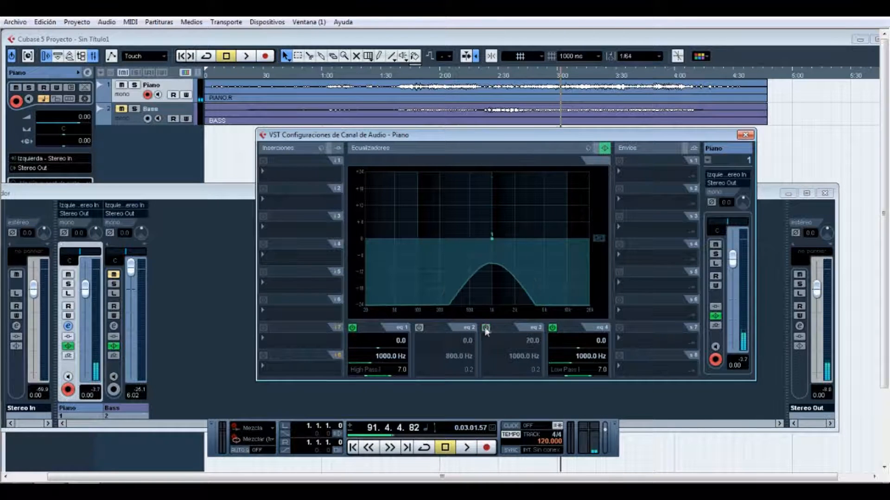
pyautogui.click(352, 328)
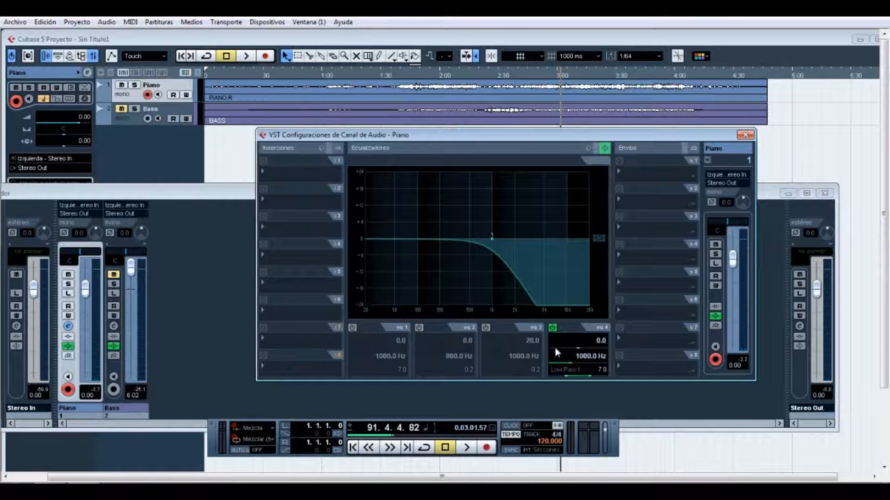
pyautogui.moveTo(530, 281)
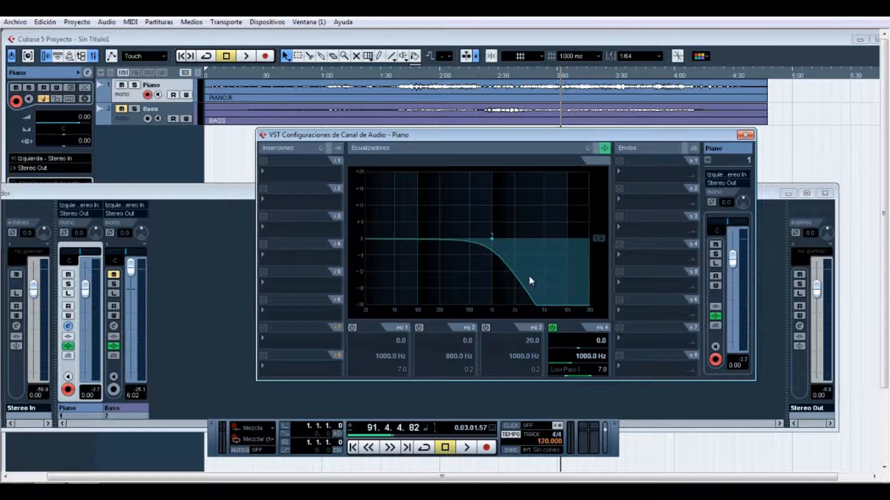
pyautogui.moveTo(508, 312)
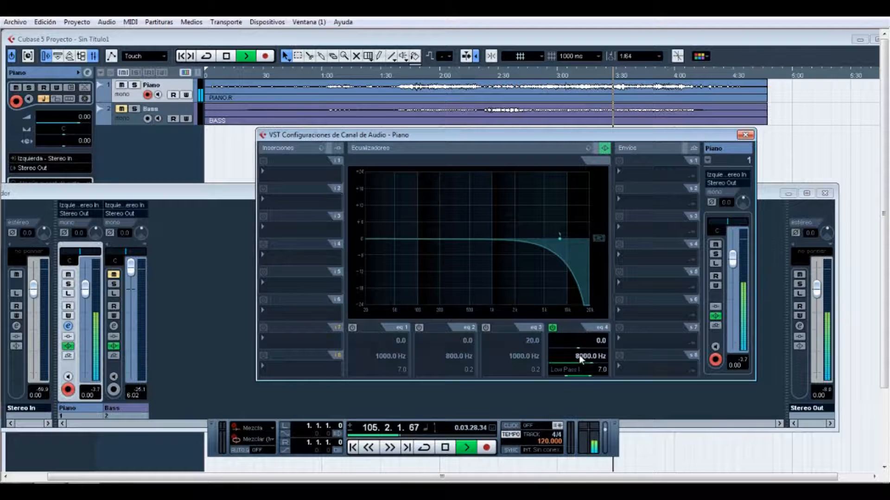
# Re-enable the high-pass band at 1000 Hz so the piano keeps only the 1–8 kHz range
pyautogui.click(445, 448)
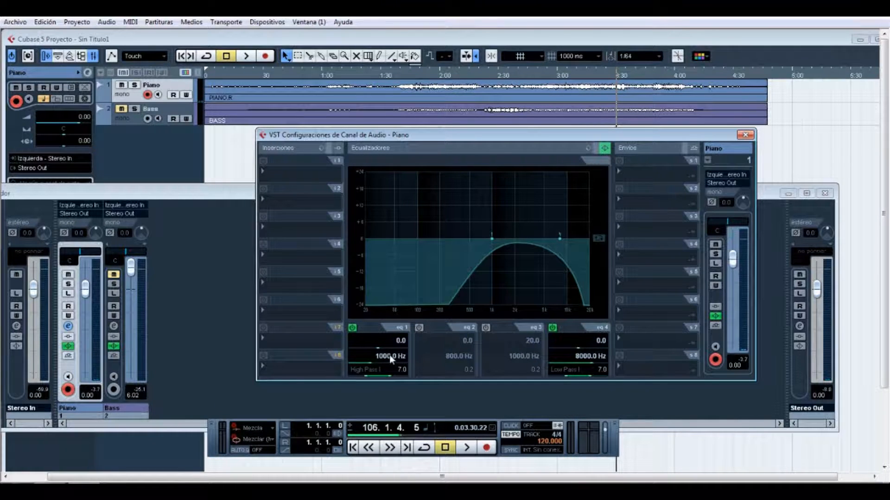
pyautogui.doubleClick(387, 355)
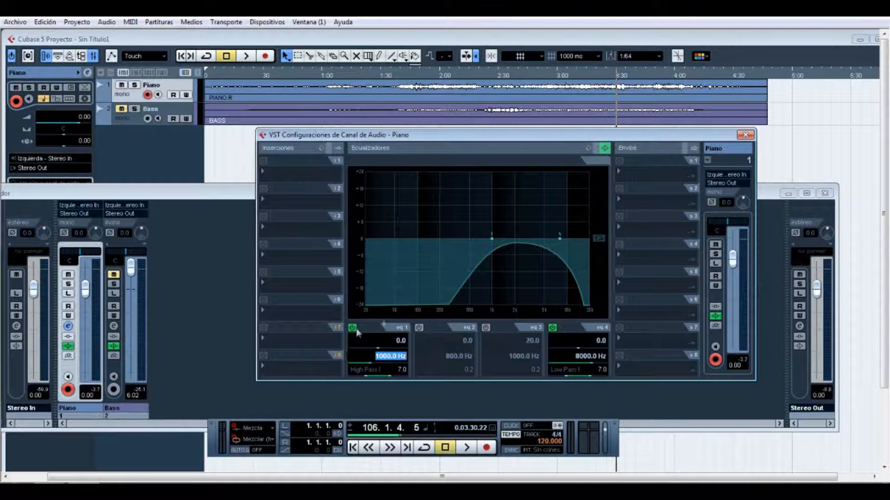
pyautogui.click(485, 328)
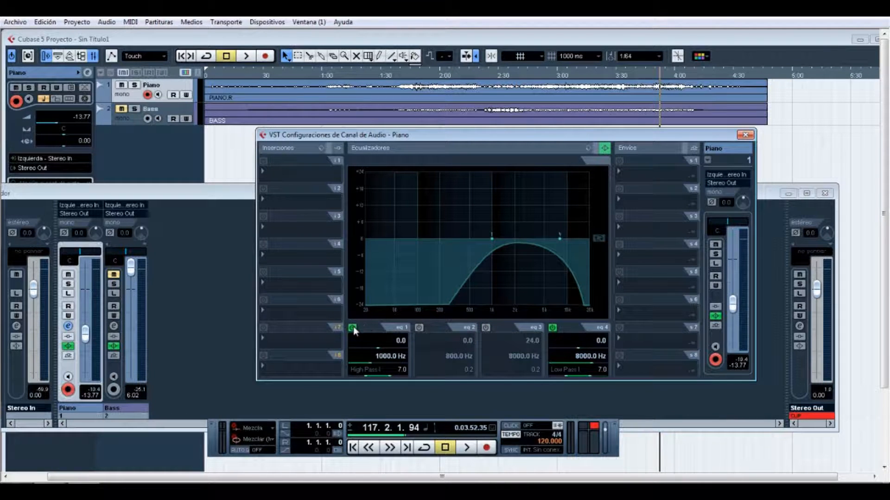
# Switch off the low-pass band, leaving the raised high-pass near 6205 Hz, and rewind to replay
pyautogui.click(552, 328)
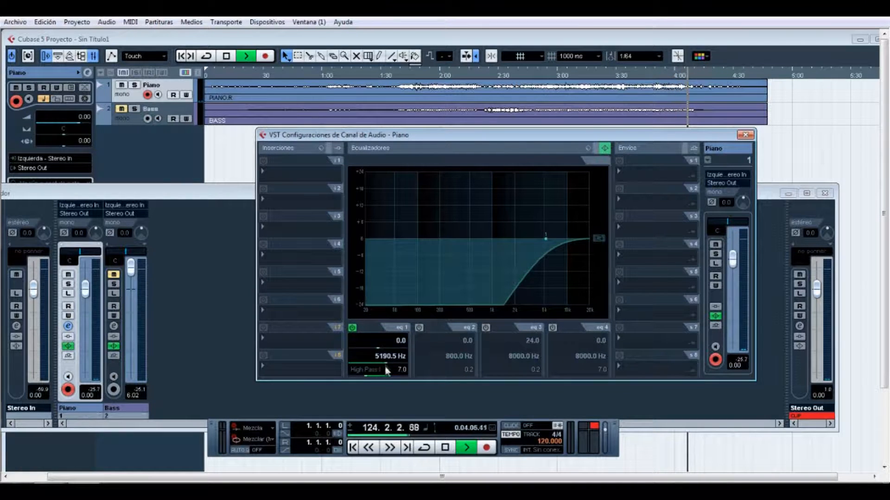
pyautogui.click(370, 447)
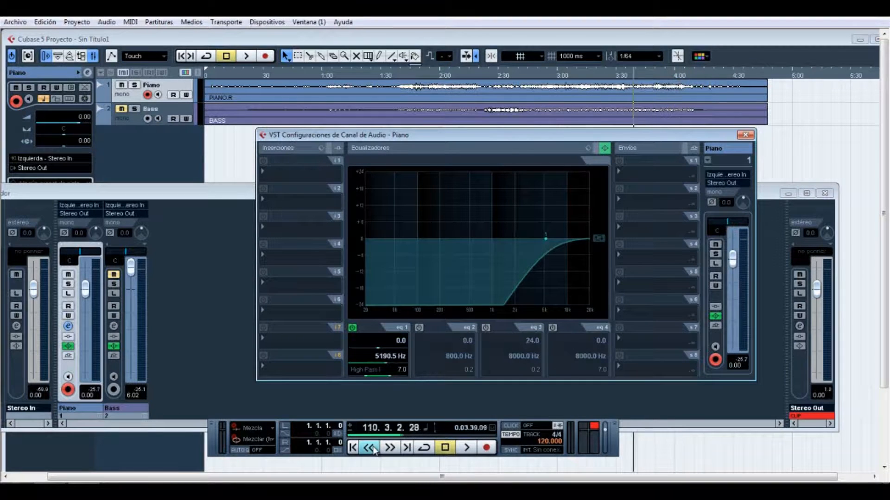
pyautogui.click(466, 448)
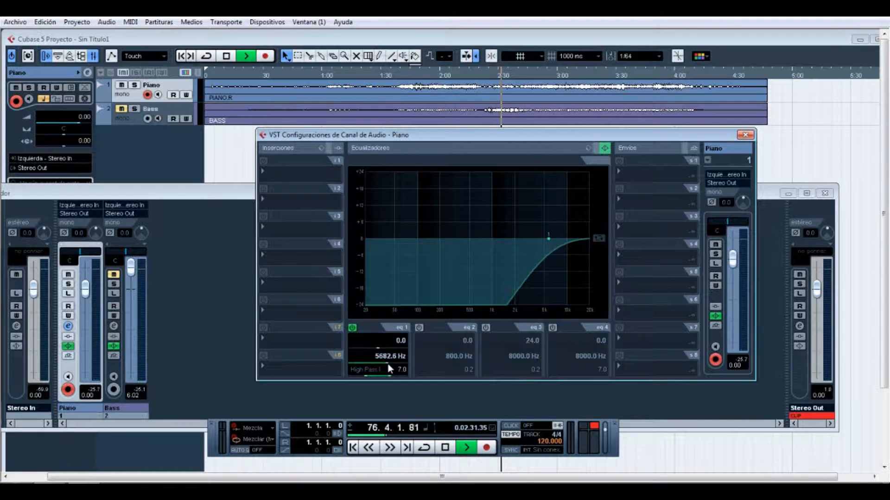
pyautogui.click(369, 449)
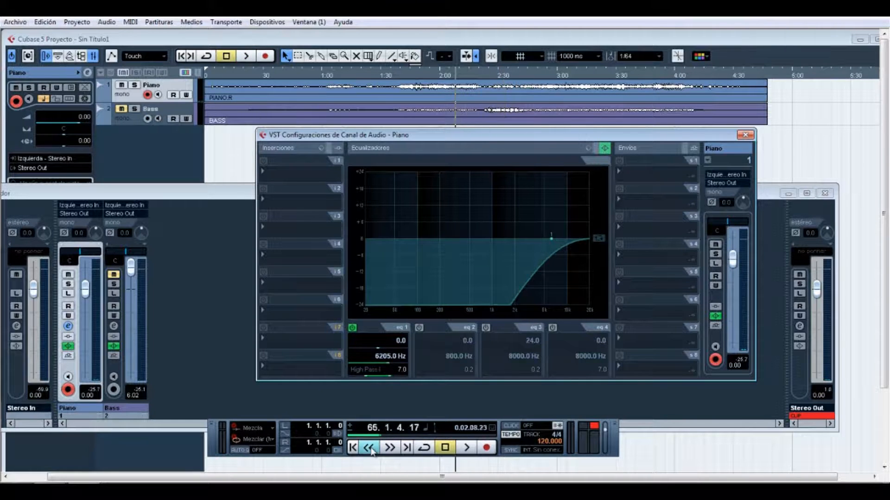
# Rewind playback to audition the 20000 Hz low-pass with the high-pass off
pyautogui.click(465, 448)
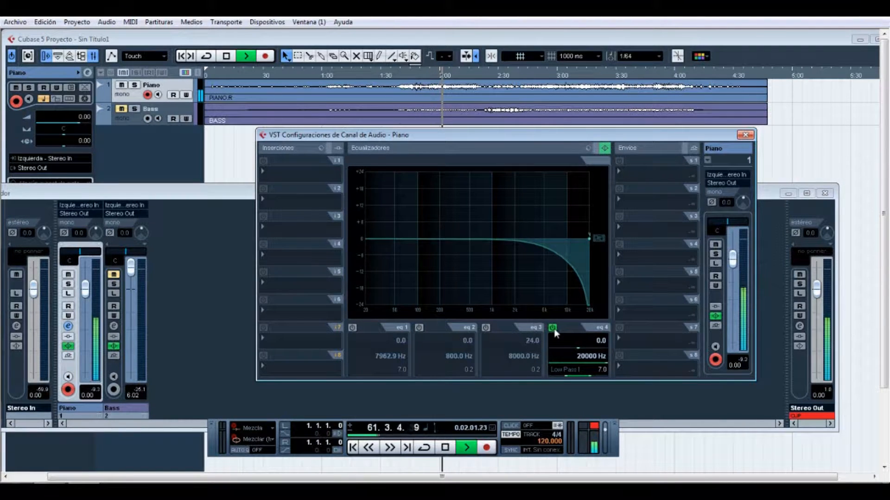
# Switch off the low-pass and enable the high-pass at 16677 Hz, then replay
pyautogui.click(352, 328)
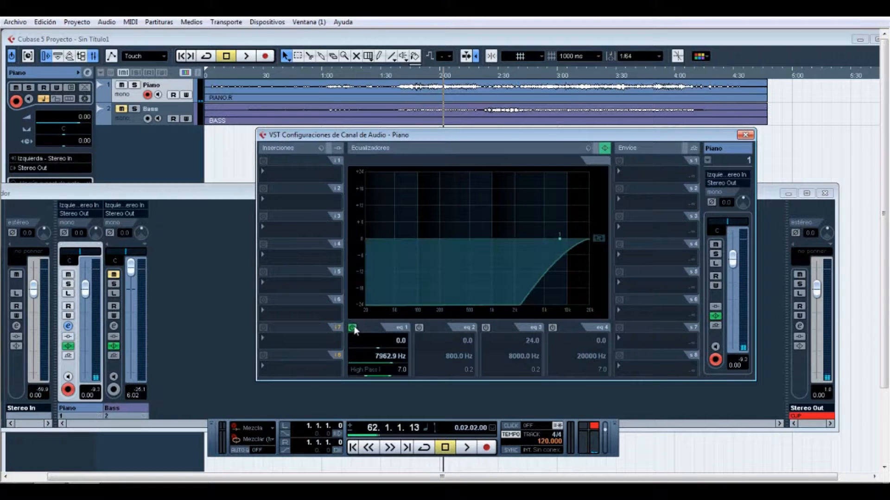
pyautogui.click(245, 56)
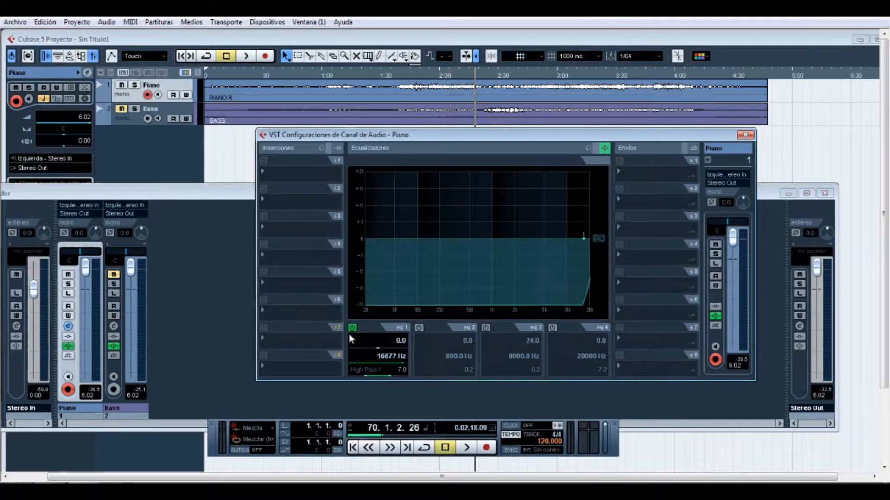
pyautogui.moveTo(352, 328)
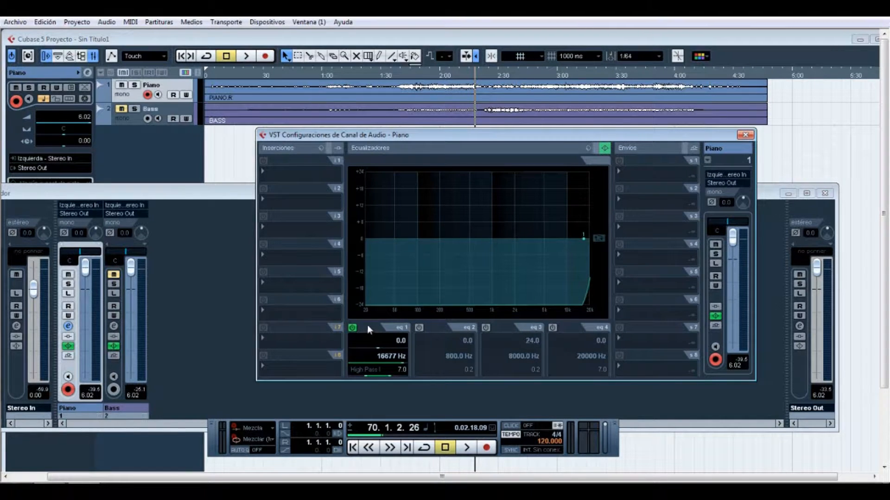
pyautogui.moveTo(353, 328)
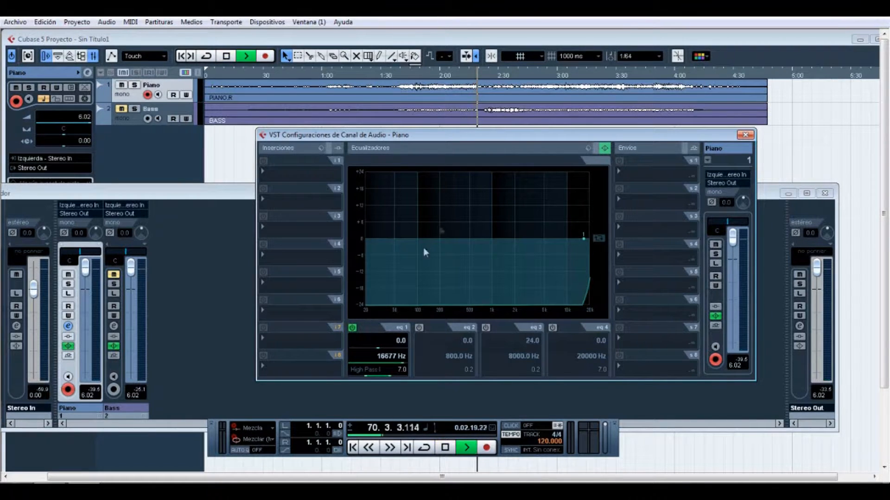
pyautogui.click(390, 448)
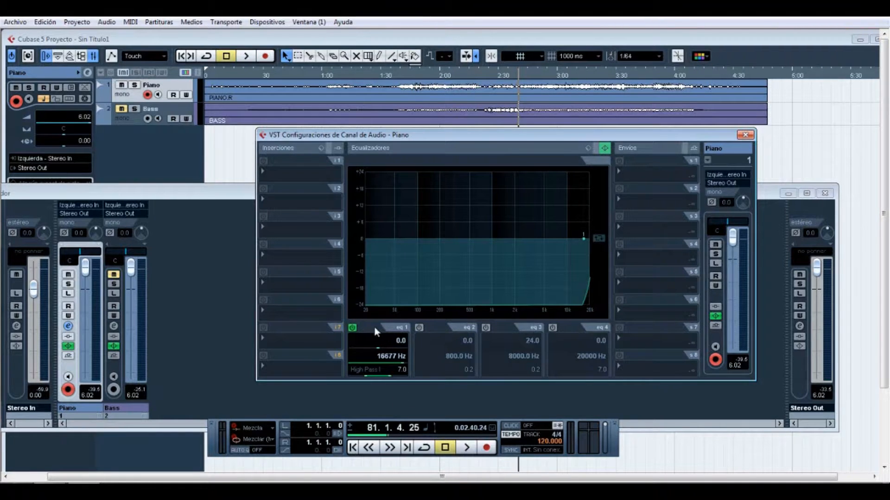
pyautogui.moveTo(556, 333)
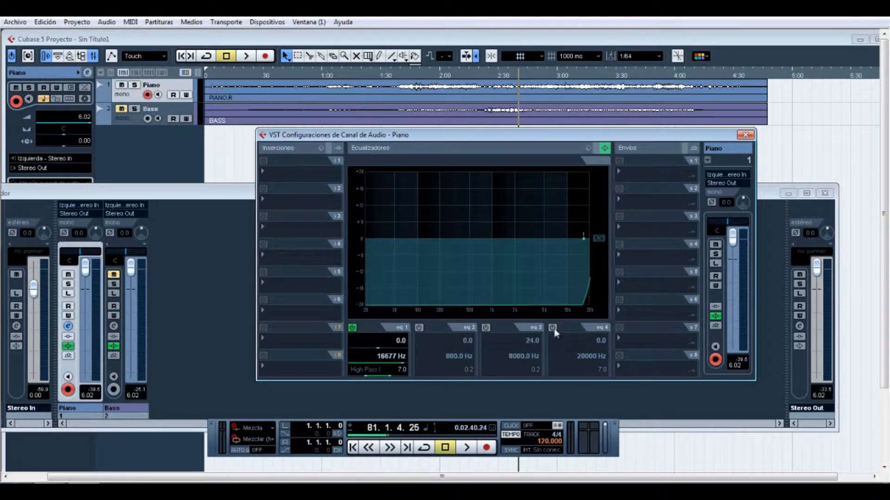
# Toggle the bands to end with low-pass off, high-pass near 17740 Hz and the +24 dB parametric boost on
pyautogui.click(552, 328)
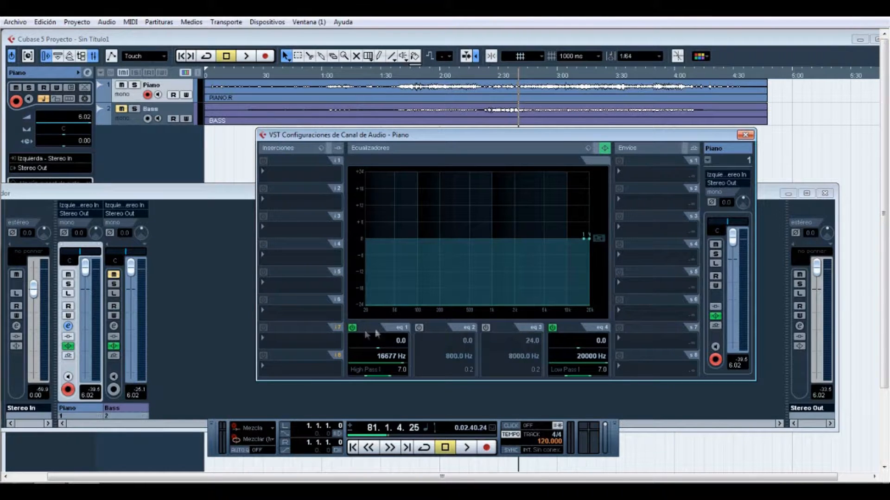
pyautogui.click(552, 328)
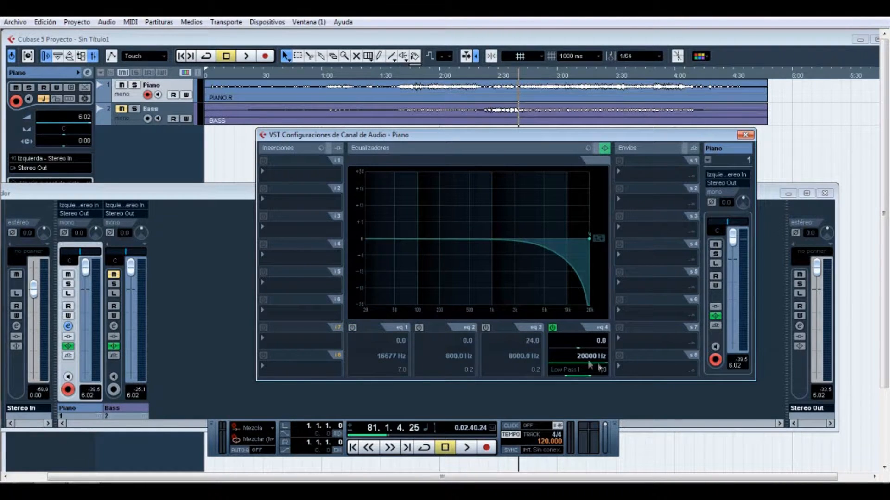
pyautogui.click(551, 328)
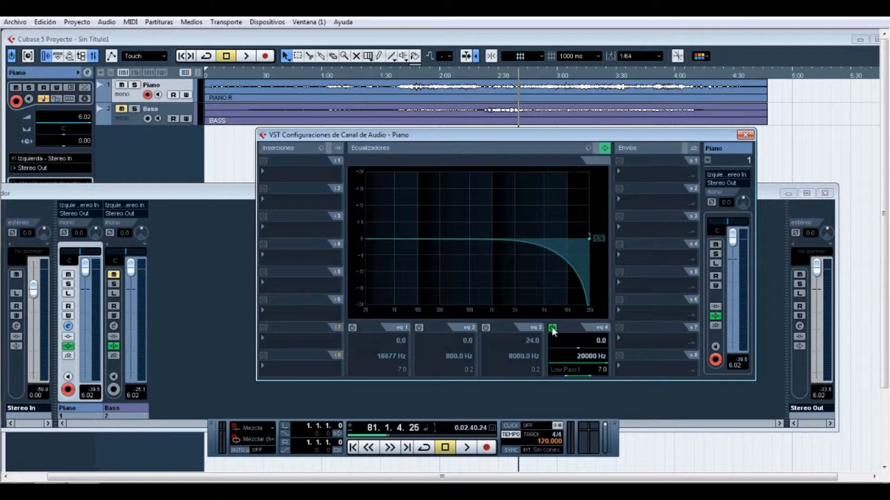
pyautogui.click(553, 328)
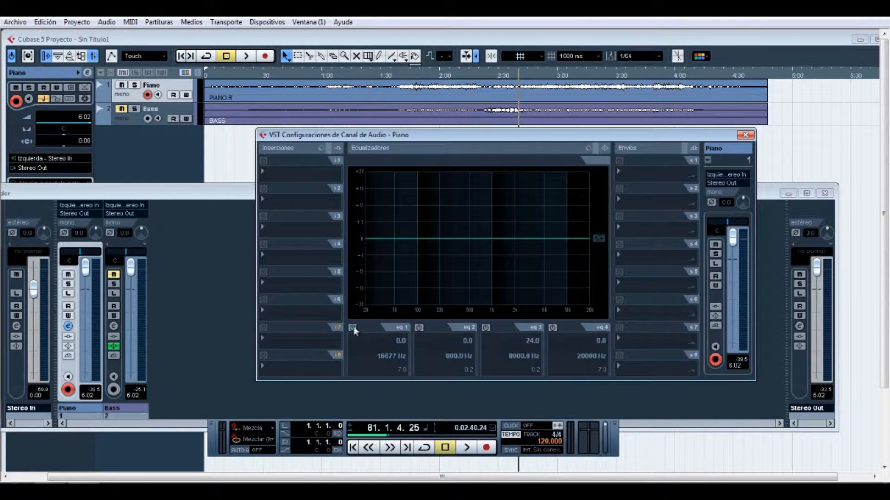
pyautogui.click(352, 328)
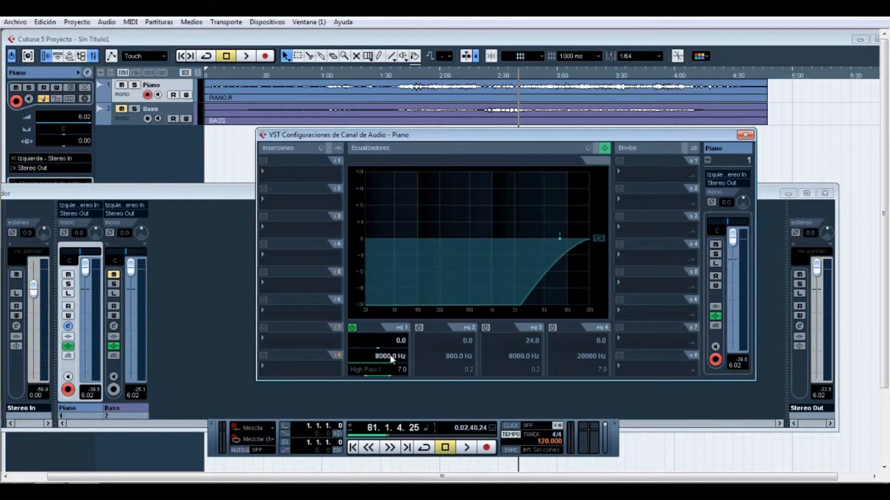
pyautogui.click(485, 328)
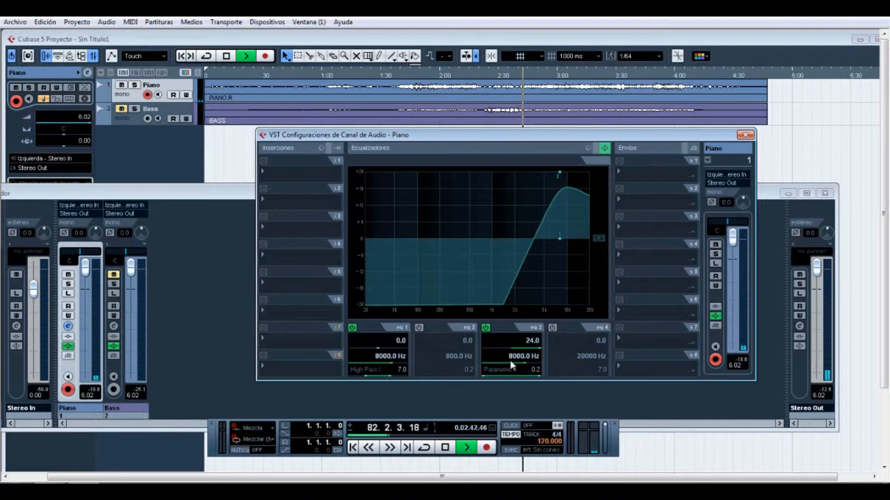
pyautogui.moveTo(522, 358)
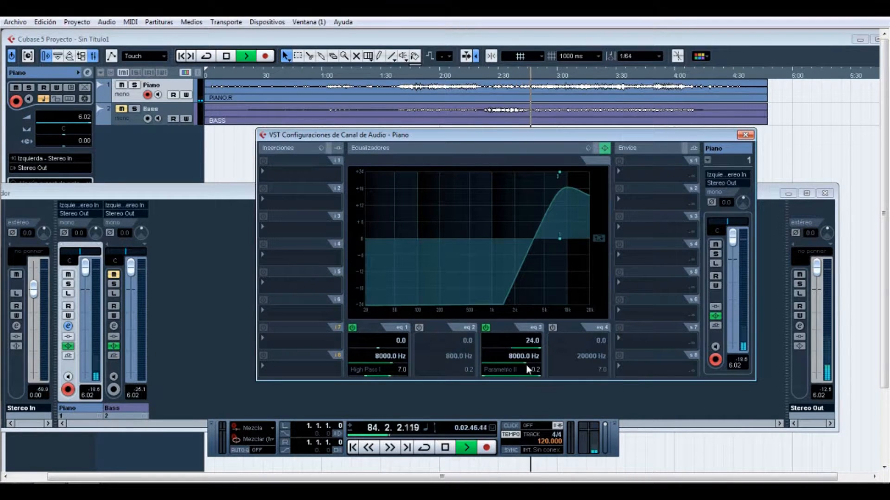
pyautogui.moveTo(524, 356)
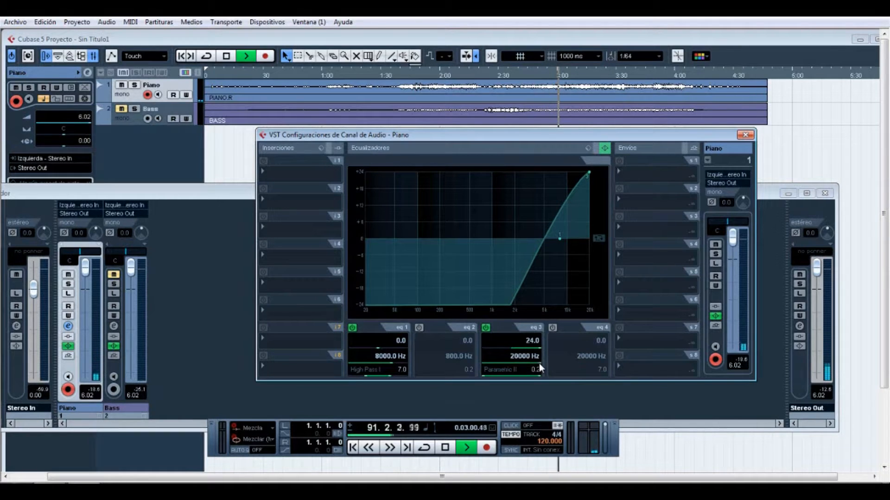
pyautogui.moveTo(502, 347)
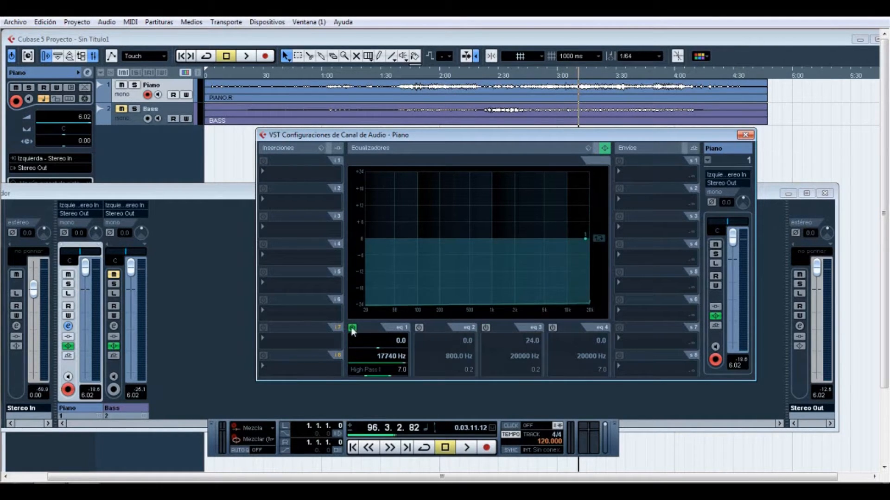
# Close the Piano channel settings window and the mixer, returning to the project
pyautogui.click(745, 135)
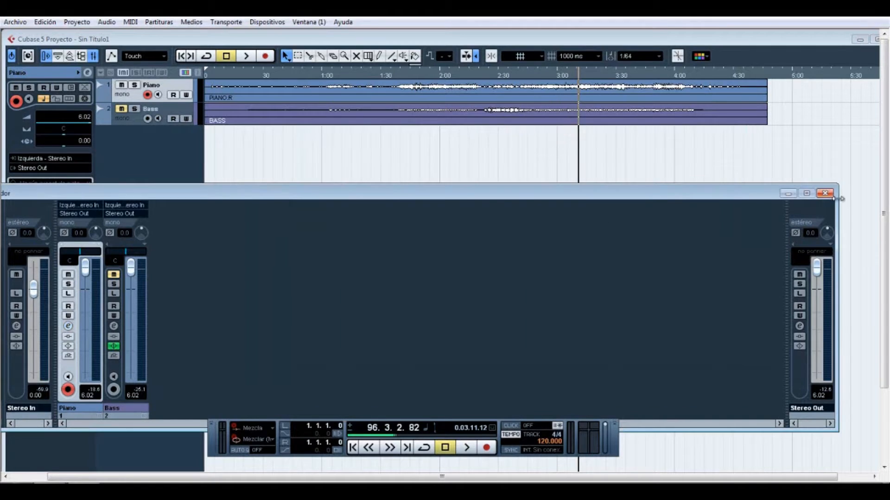
pyautogui.click(824, 194)
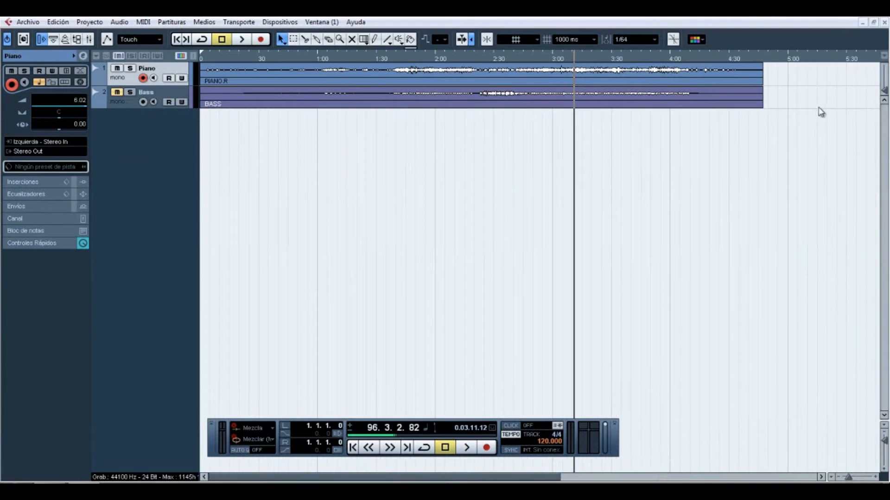
pyautogui.moveTo(464, 247)
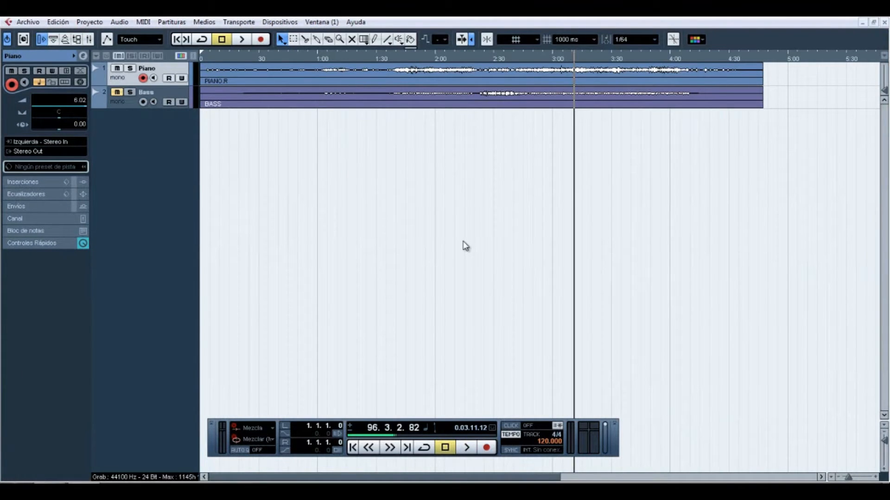